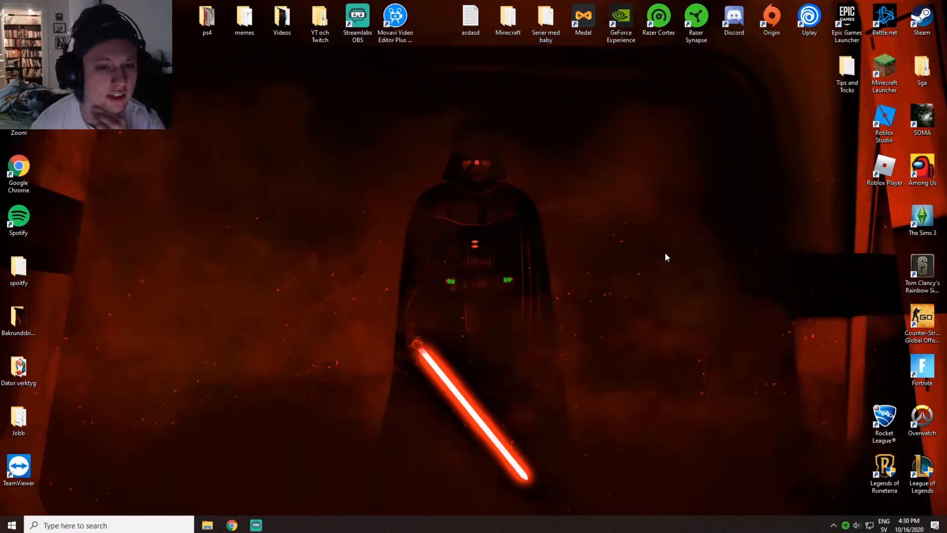
mouse_move(657, 252)
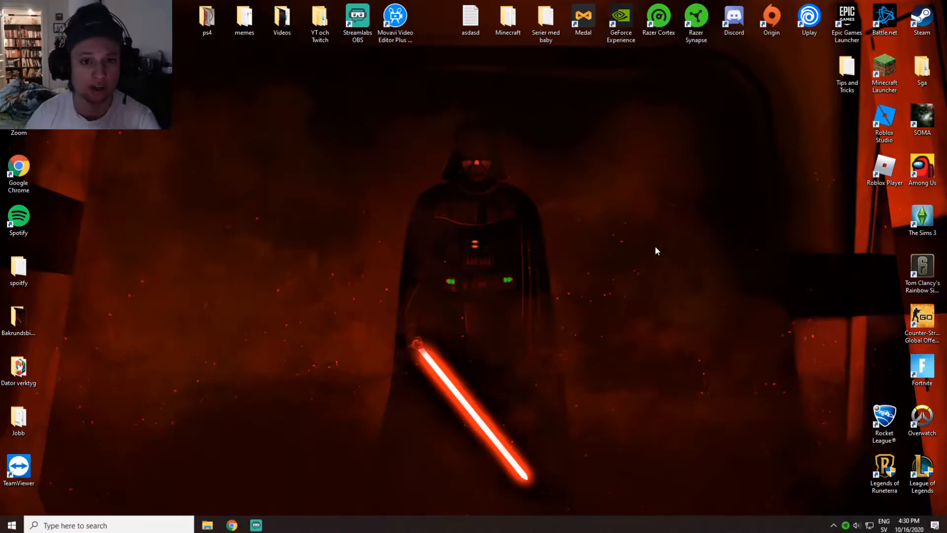
mouse_move(540, 205)
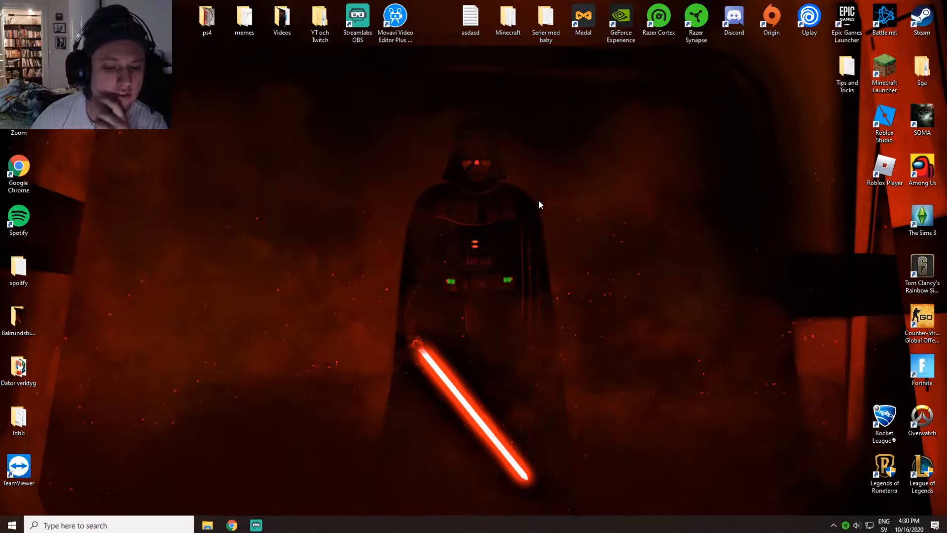
mouse_move(541, 193)
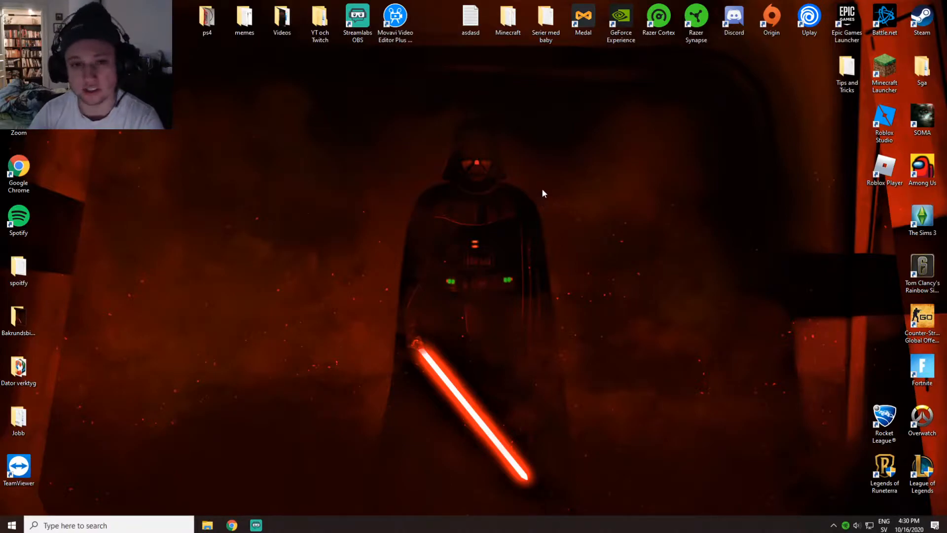
mouse_move(447, 197)
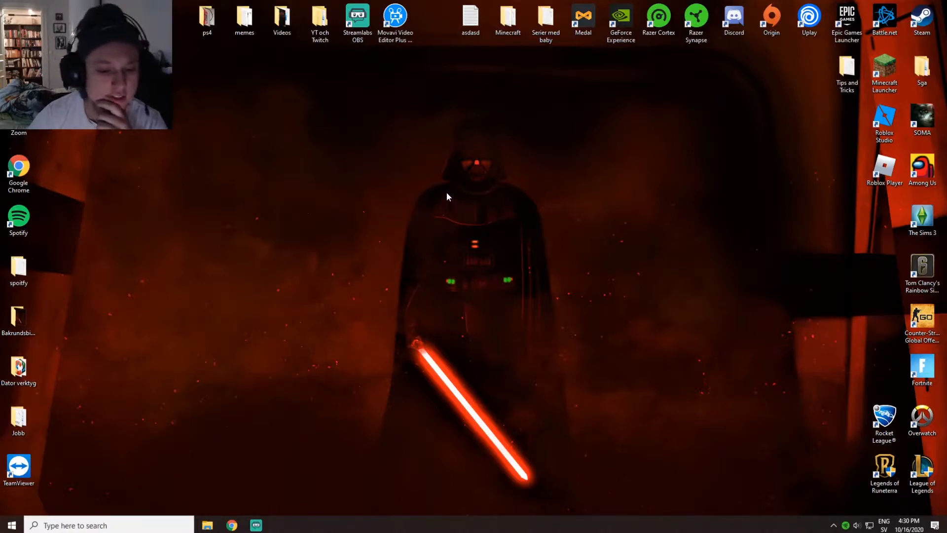
mouse_move(456, 193)
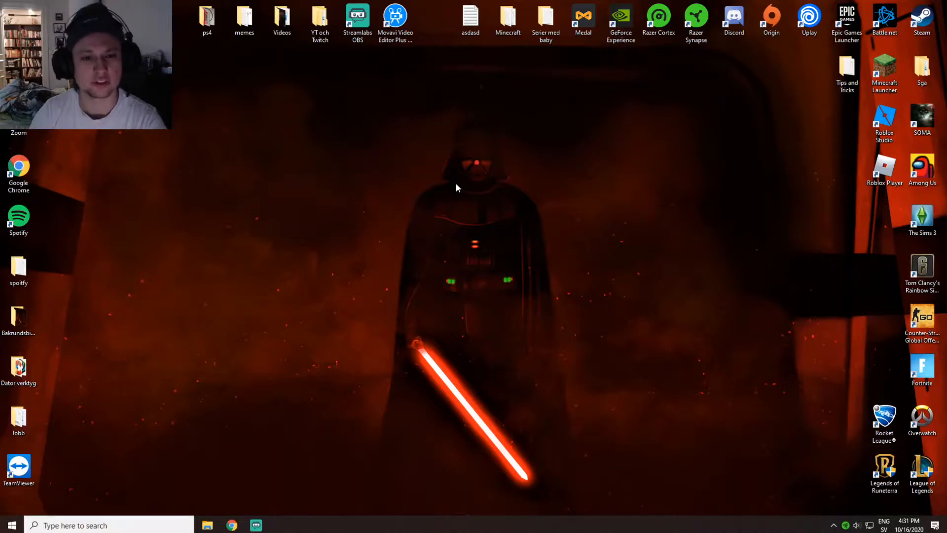
Apply 1920 × 1080 at 144Hz under NVIDIA Control Panel's Change resolution and keep the changes
right_click(456, 188)
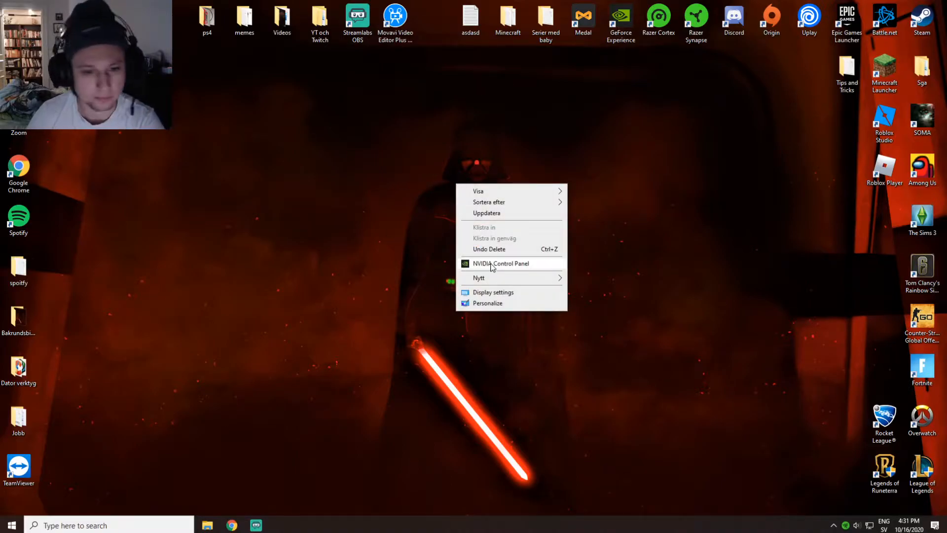
left_click(500, 262)
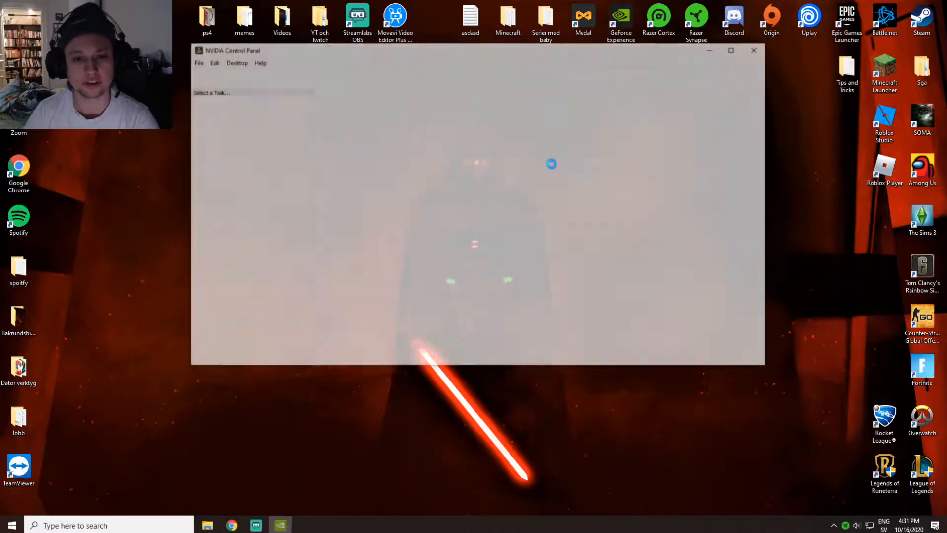
left_click(231, 140)
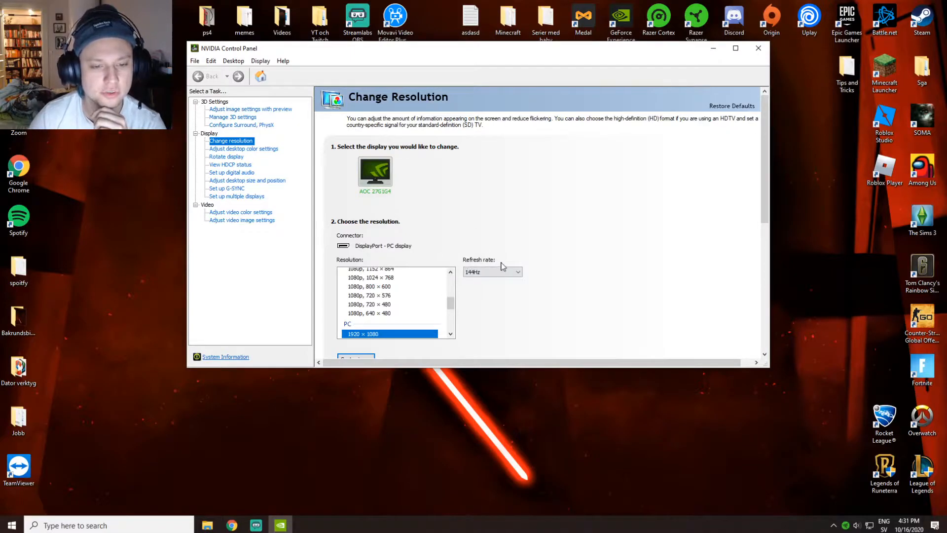
left_click(516, 272)
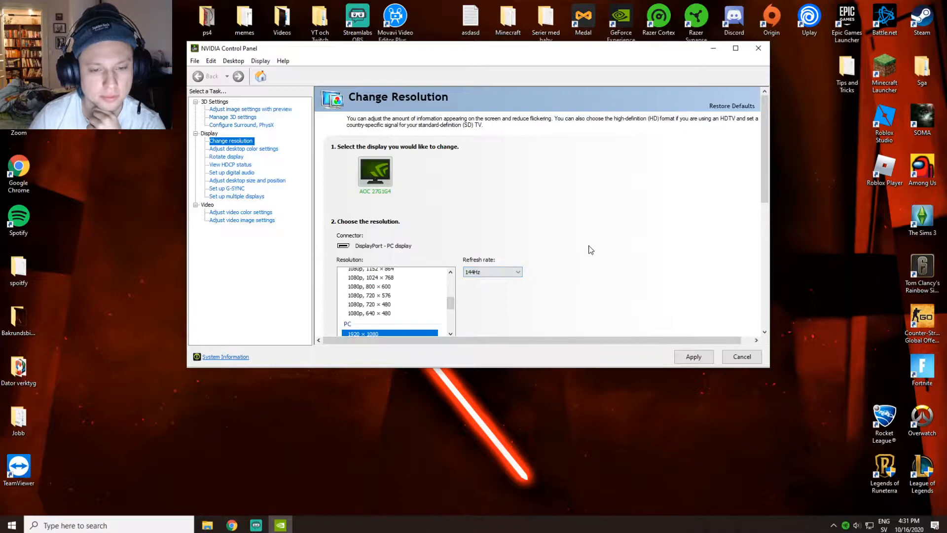
left_click(692, 356)
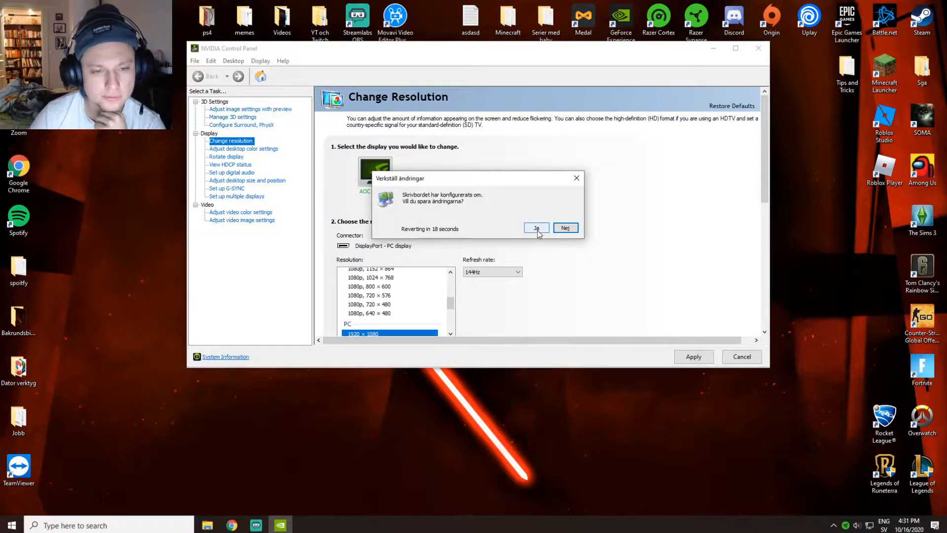
left_click(564, 228)
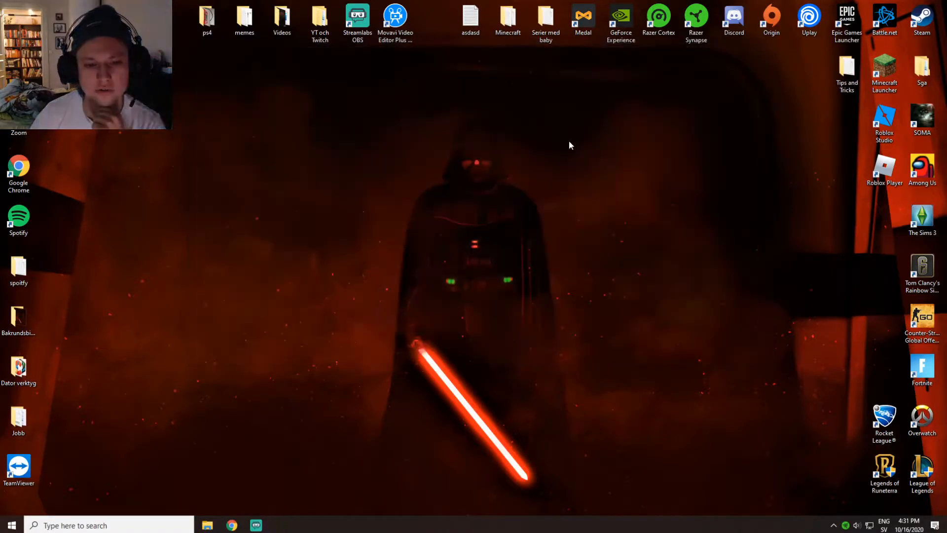
mouse_move(495, 193)
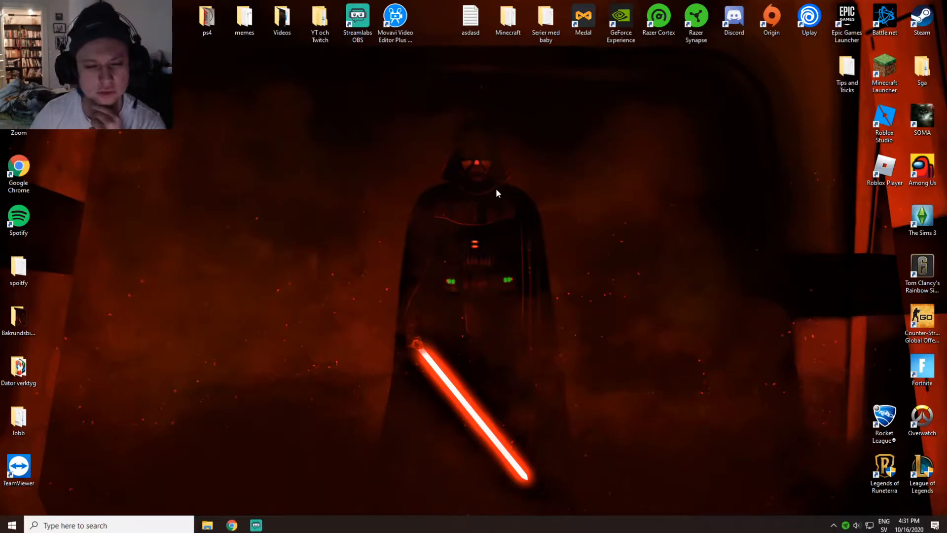
mouse_move(465, 224)
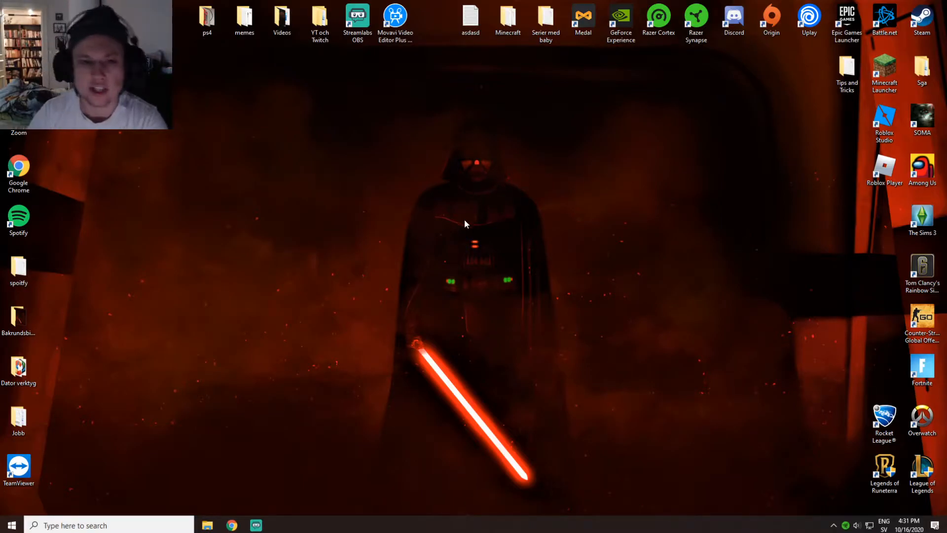
Reach Display 1's graphics adapter properties through Windows display and advanced display settings
right_click(465, 224)
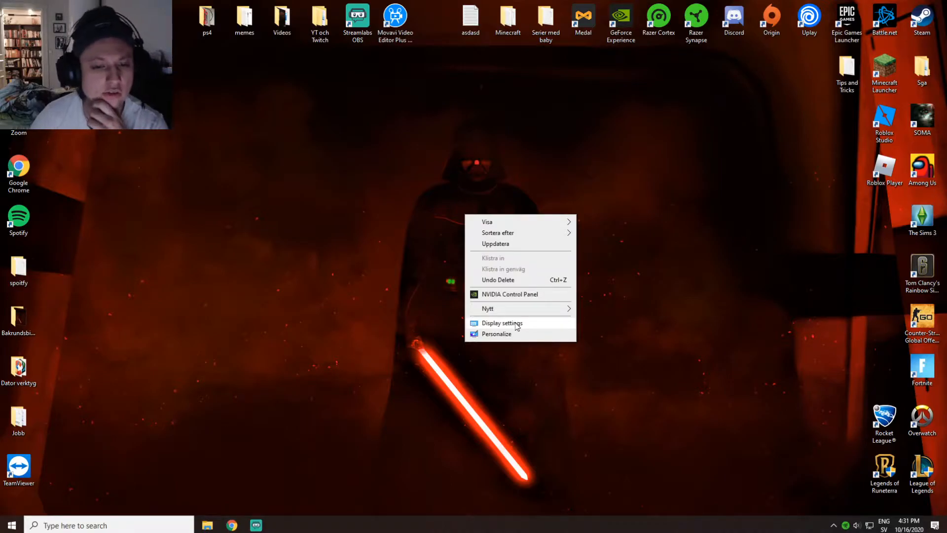
left_click(501, 322)
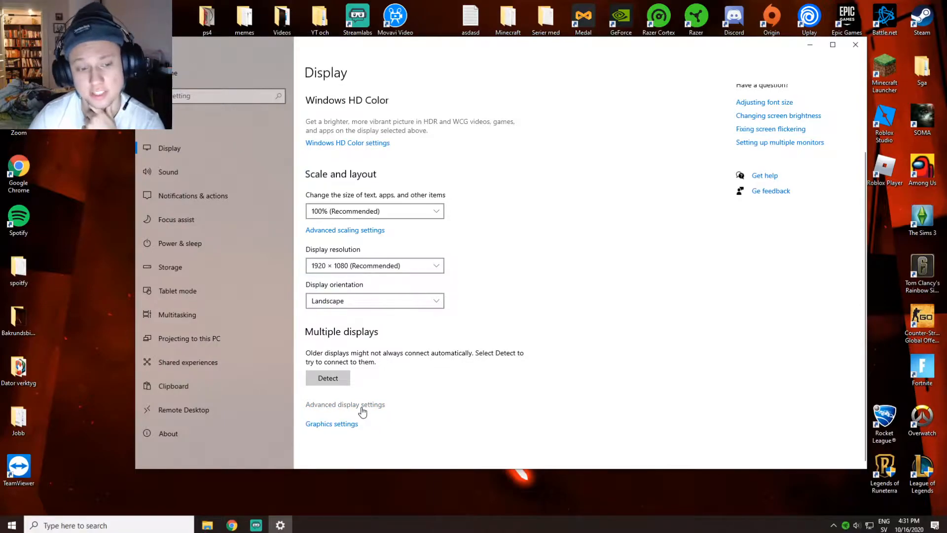
left_click(345, 405)
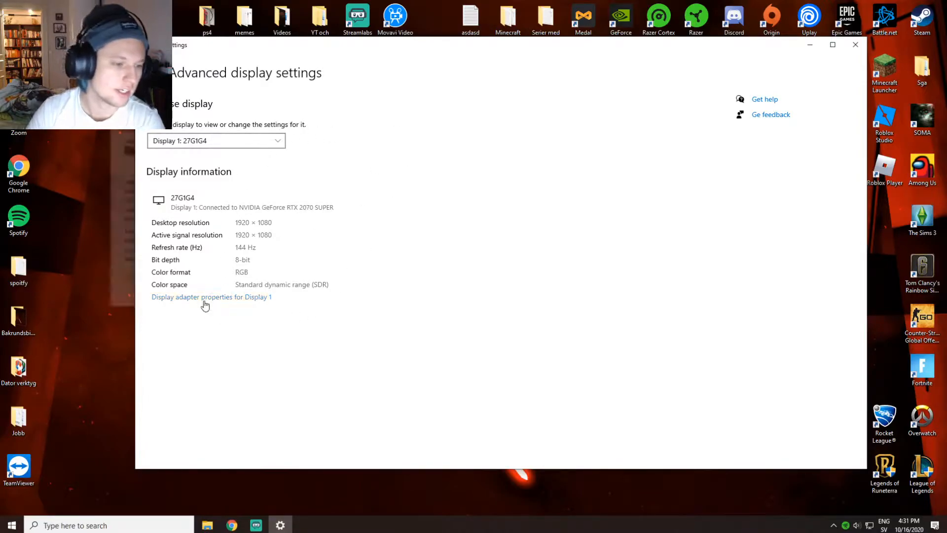
left_click(211, 297)
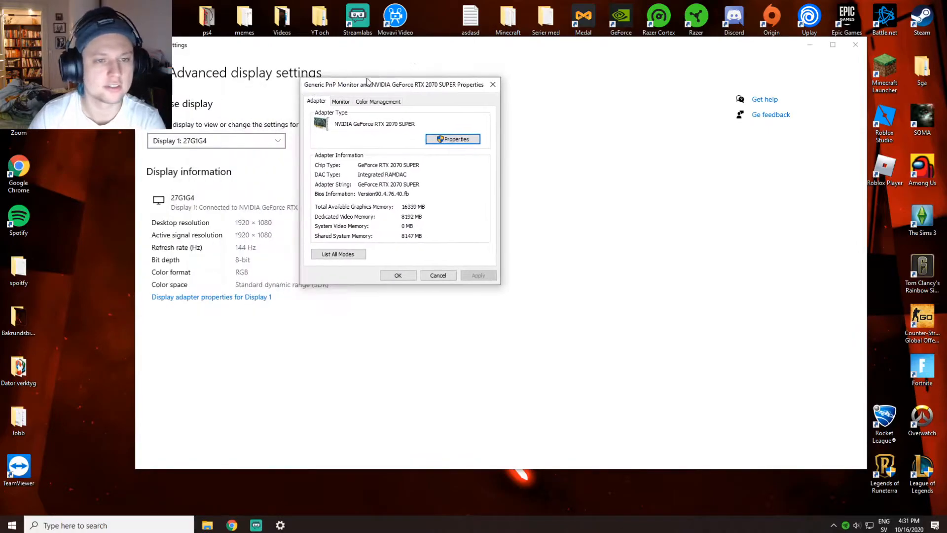
Set the monitor's refresh rate to 144 Hertz, confirm it, and close Settings
left_click(341, 100)
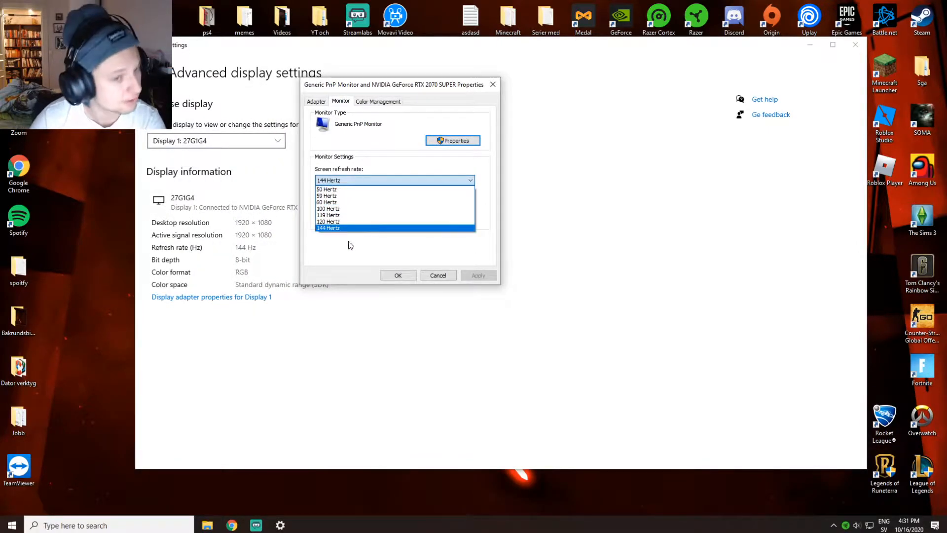
mouse_move(353, 252)
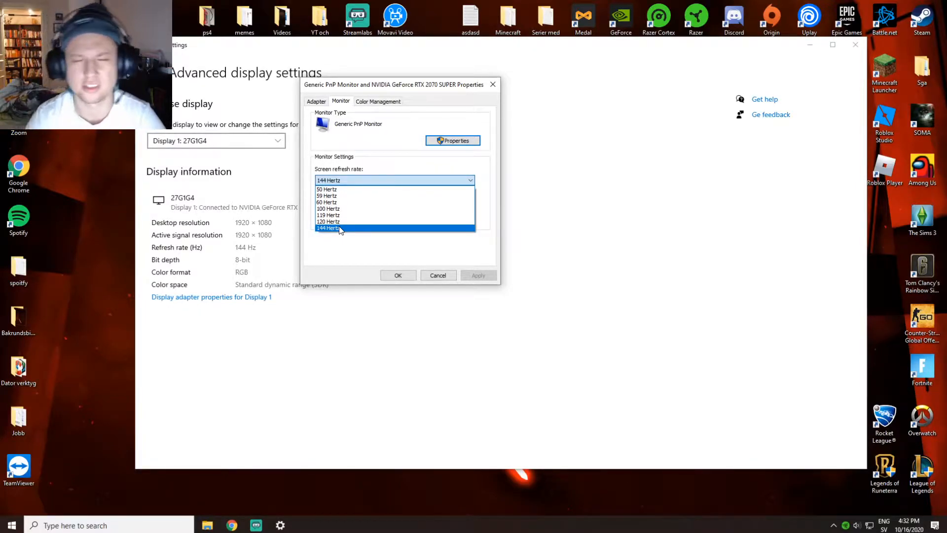
mouse_move(328, 215)
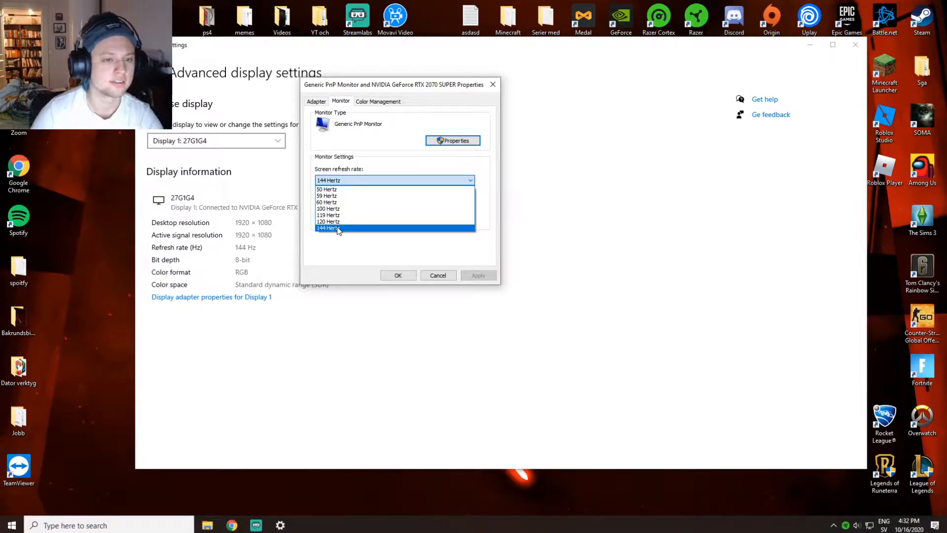
left_click(329, 228)
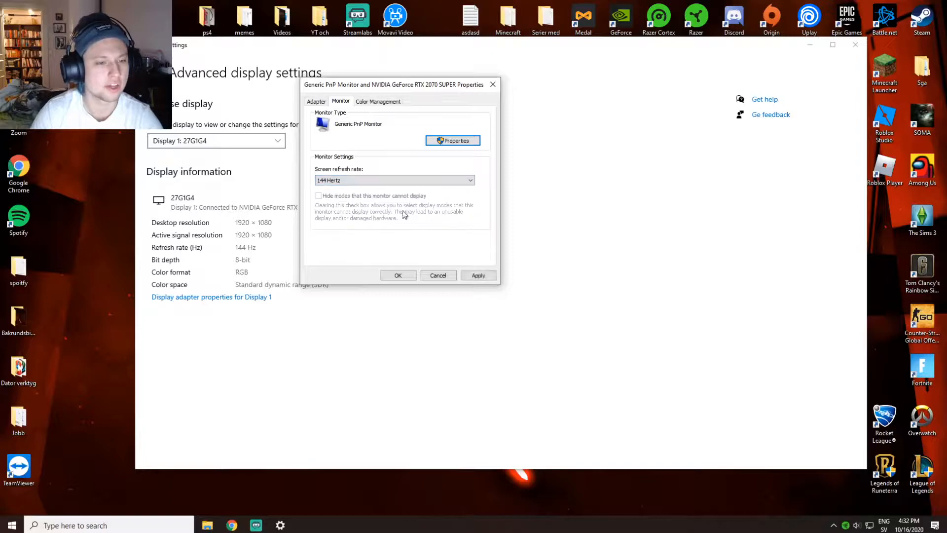
left_click(477, 275)
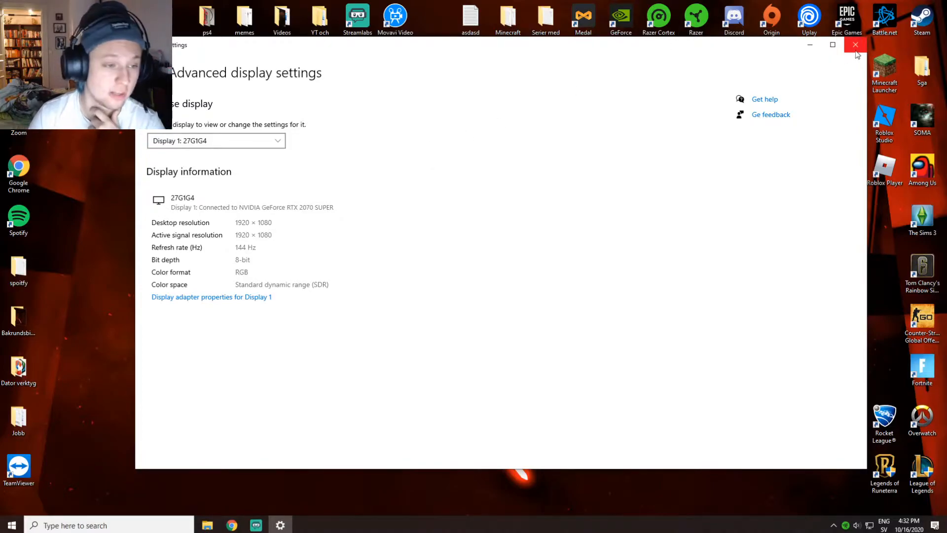
left_click(855, 44)
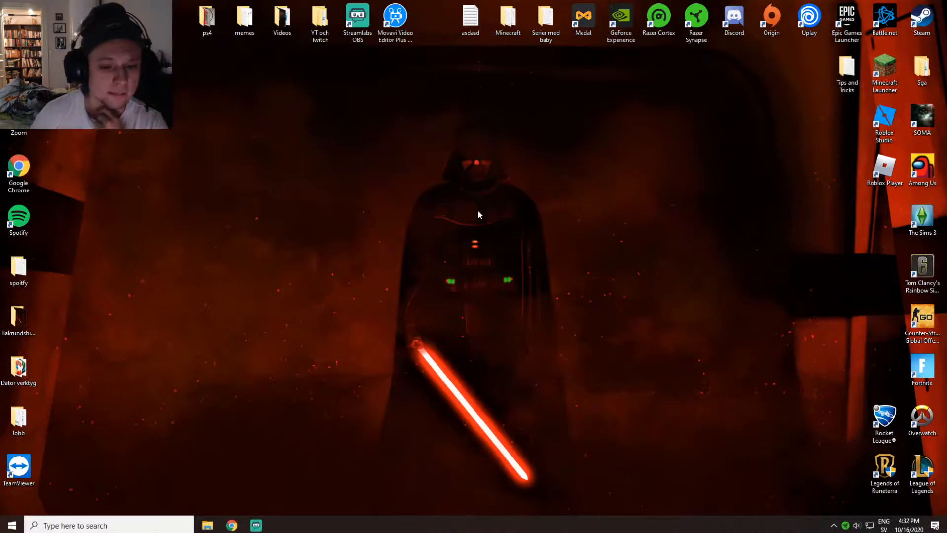
Bring up NVIDIA Control Panel's 'Adjust image settings with preview' page from the desktop
right_click(479, 214)
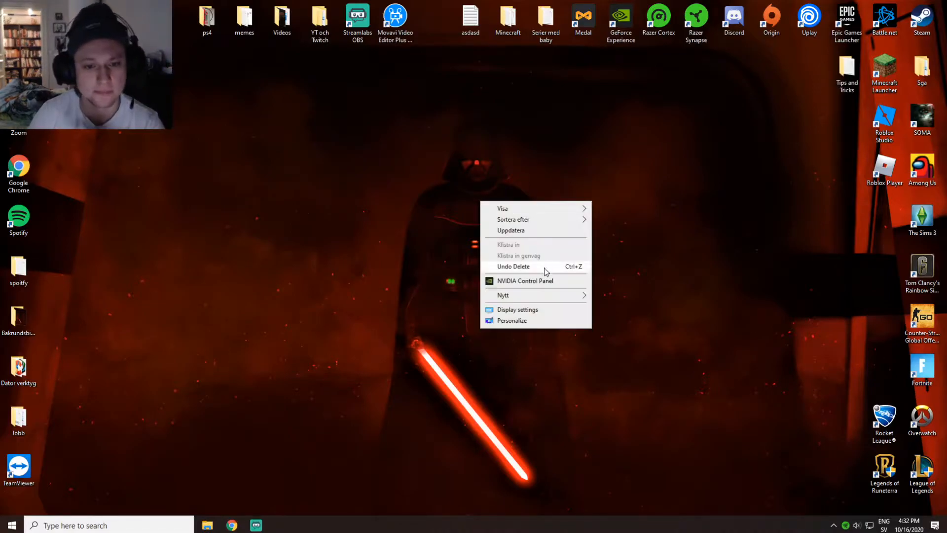
left_click(545, 186)
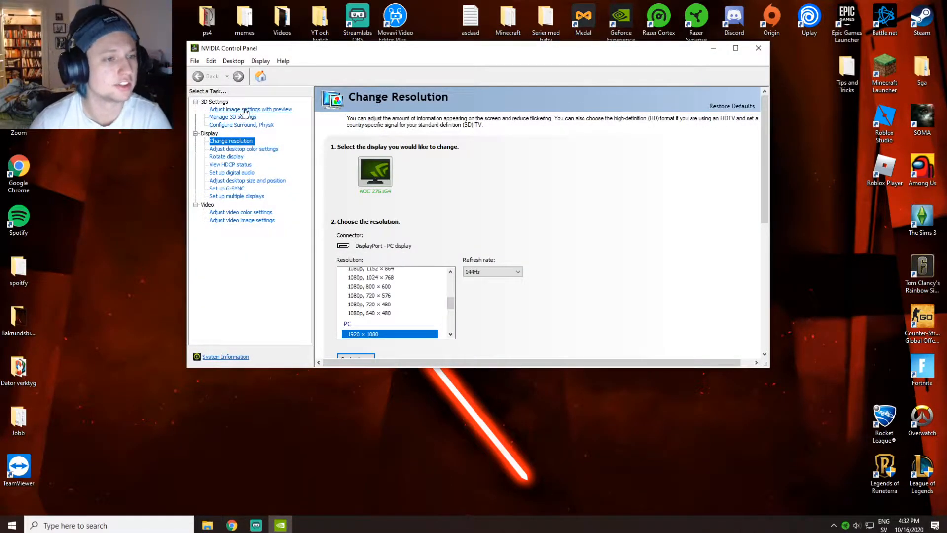
left_click(250, 110)
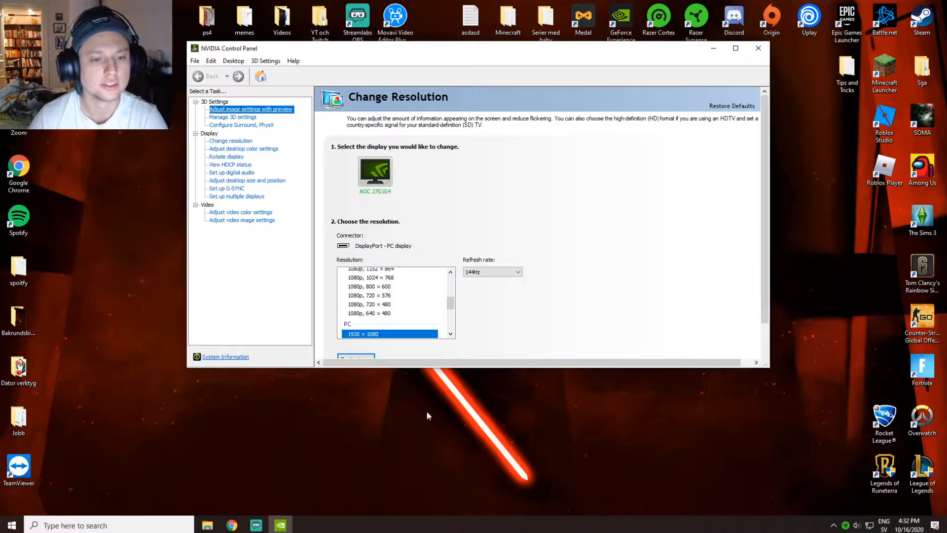
left_click(250, 108)
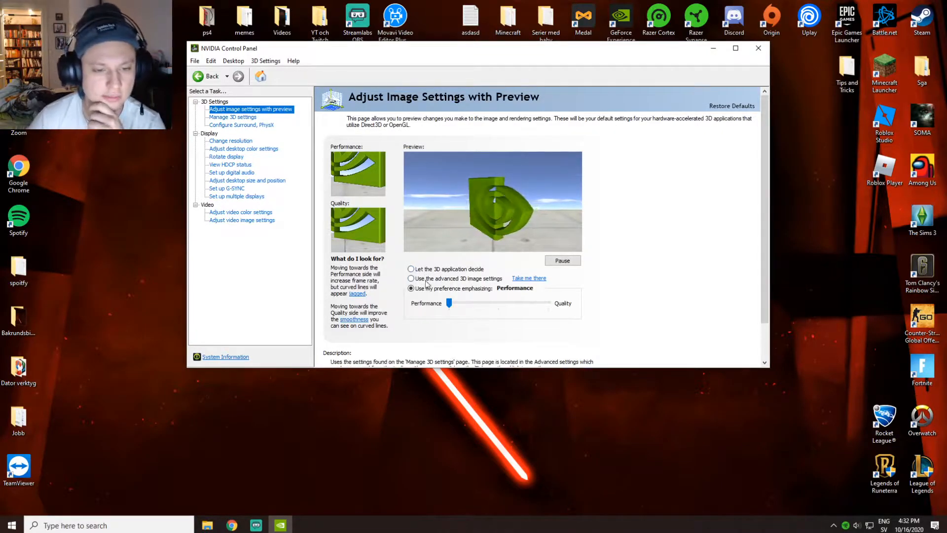
Use my preference with the slider fully at Performance, apply it, and close the panel
left_click(412, 268)
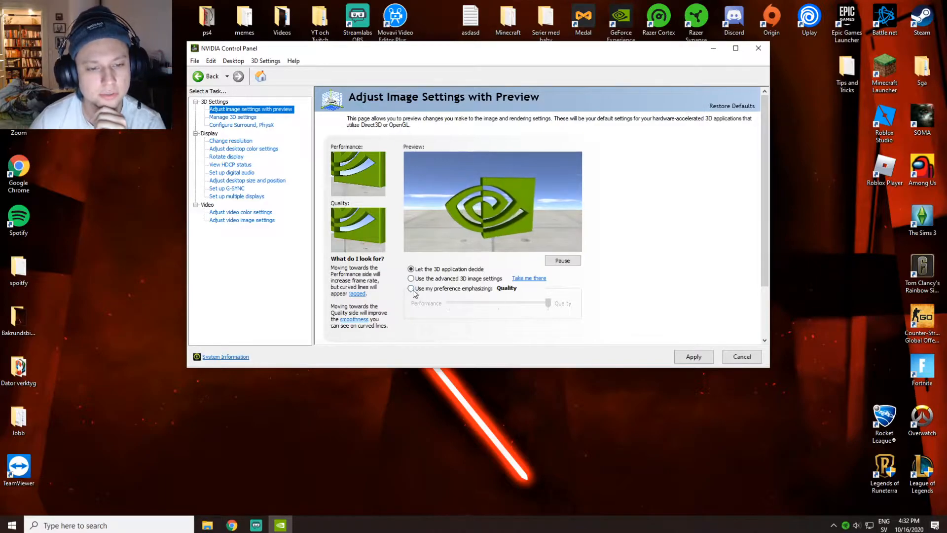
left_click(411, 288)
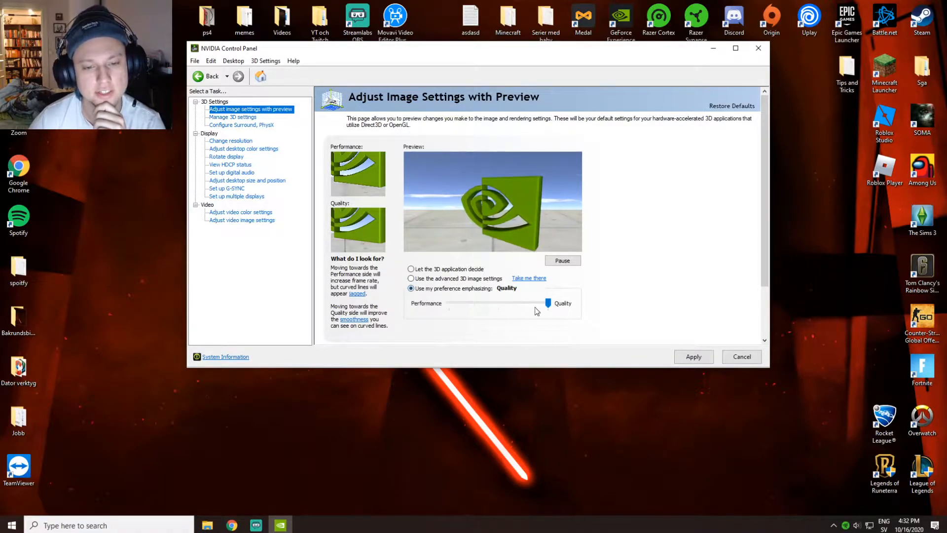
left_click_drag(547, 303, 448, 303)
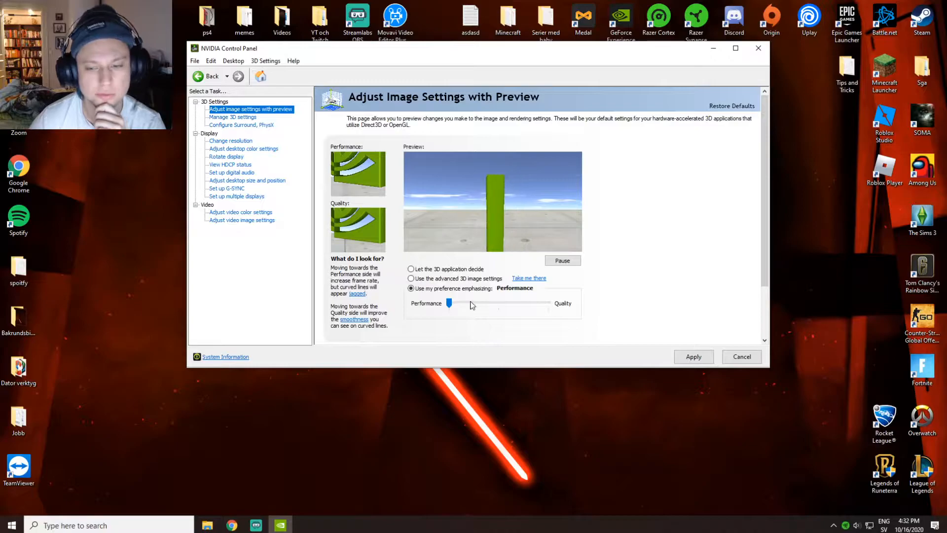
left_click(693, 356)
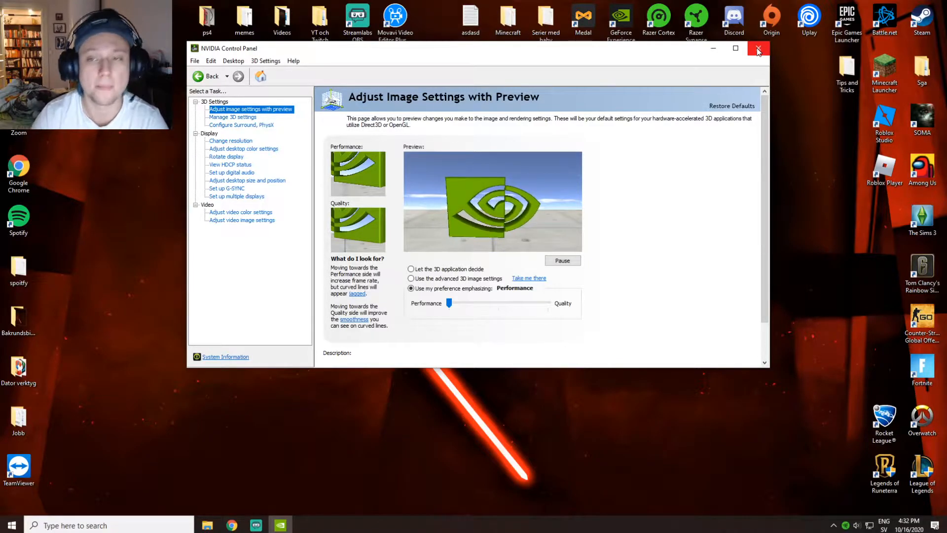
left_click(758, 49)
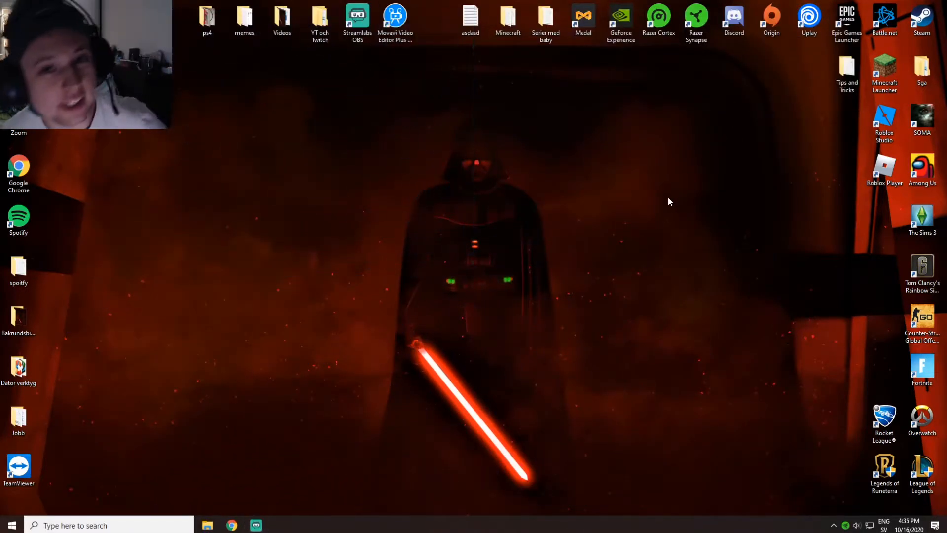
mouse_move(545, 202)
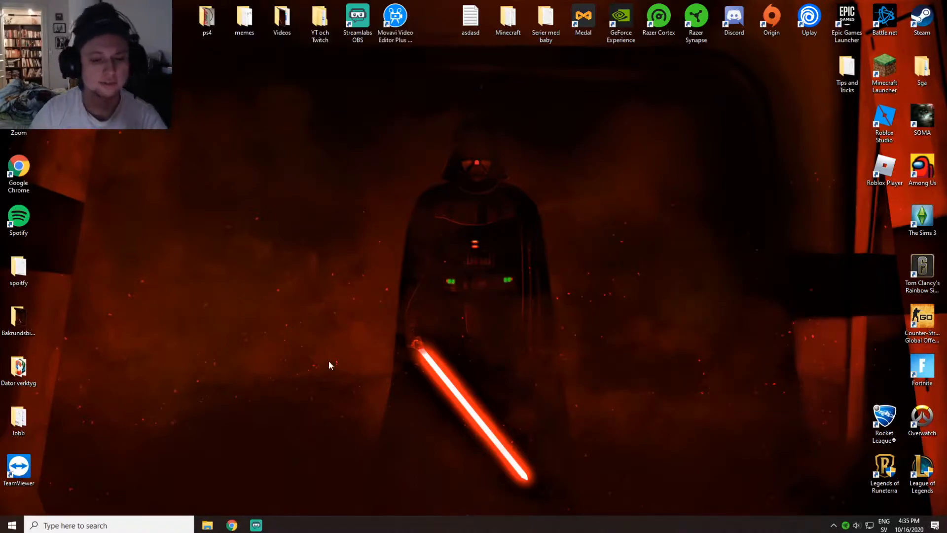
mouse_move(429, 319)
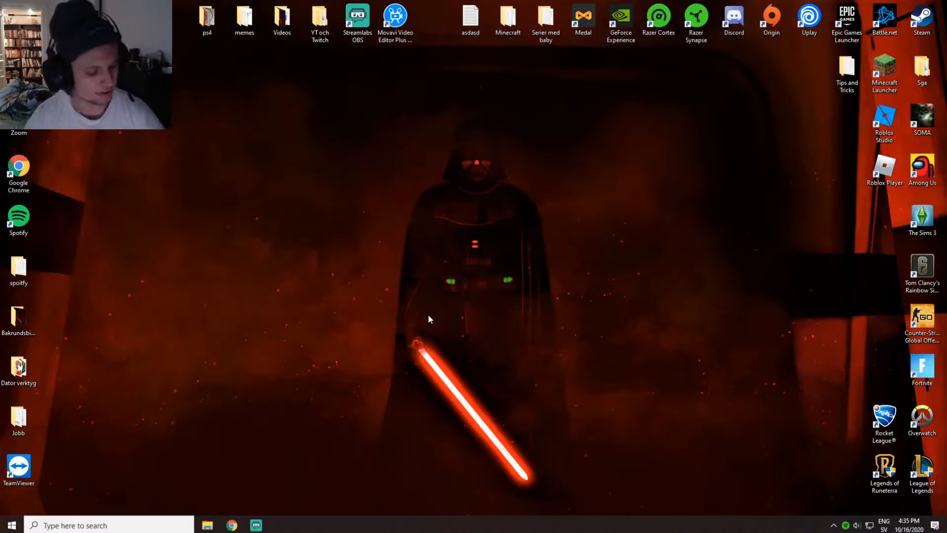
Open the Intel Ethernet adapter's Advanced properties from Device Manager's Network adapters
left_click(10, 524)
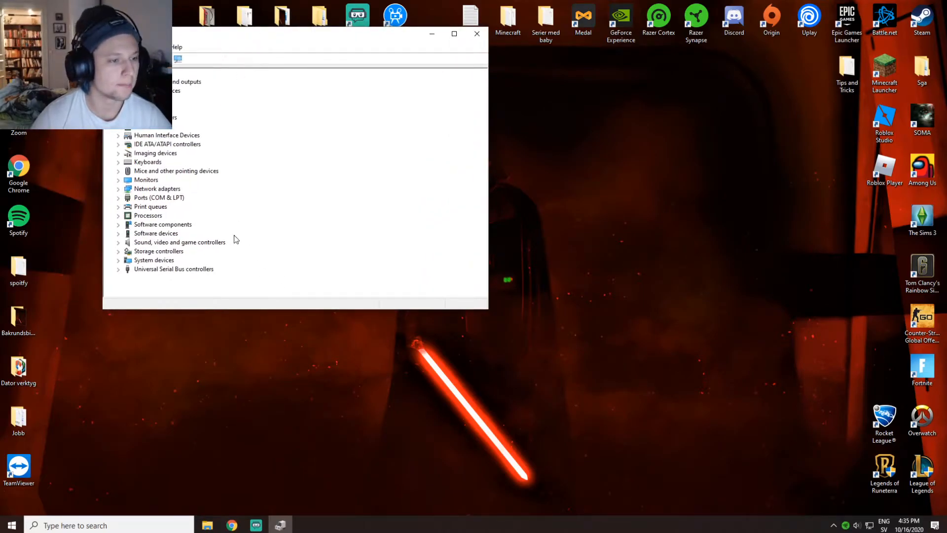
left_click(118, 187)
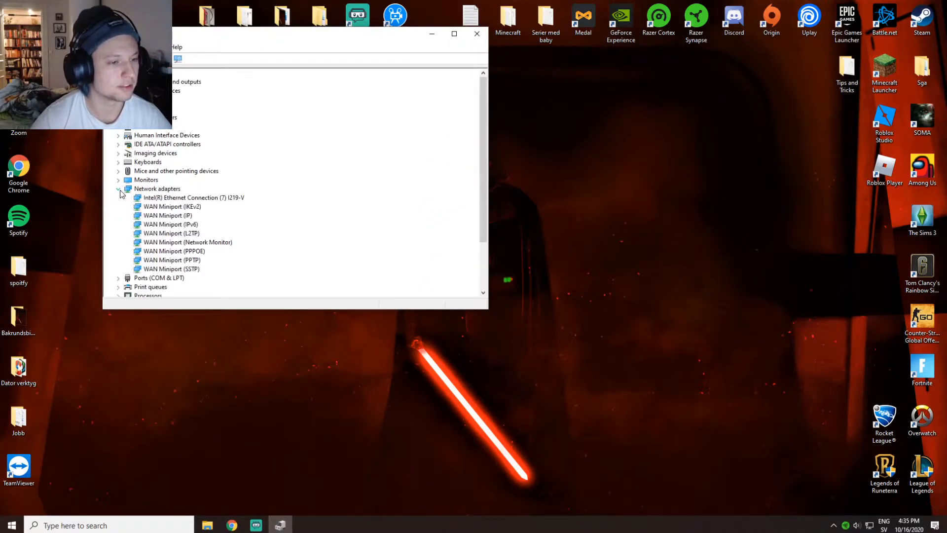
left_click(193, 197)
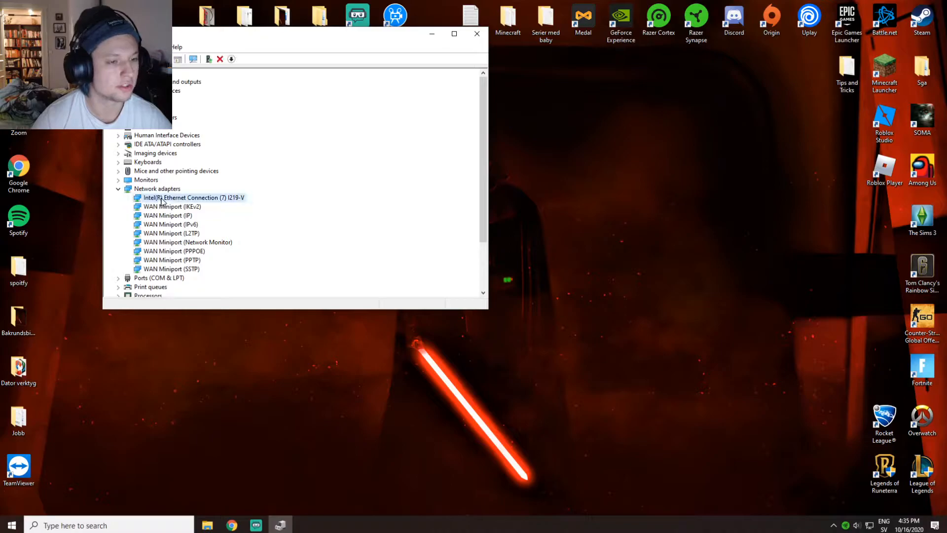
double_click(193, 197)
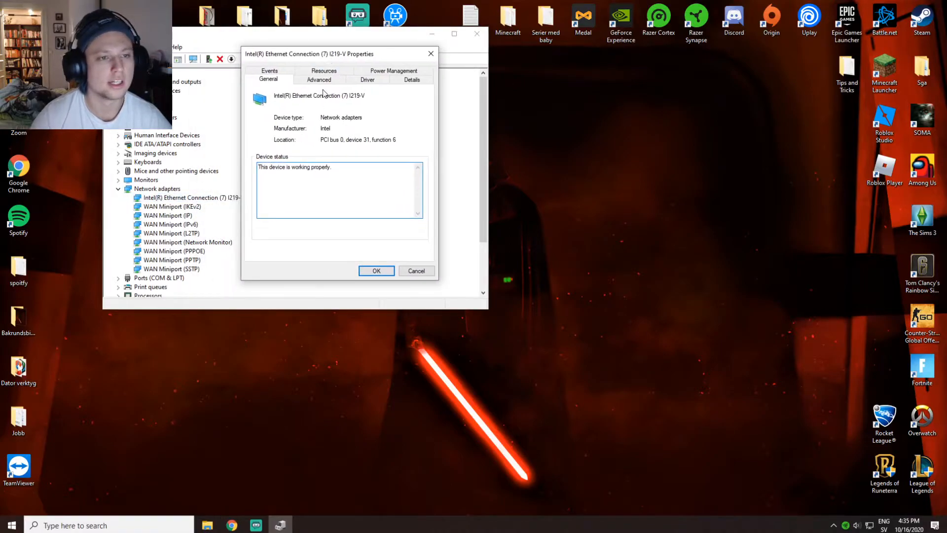
left_click(319, 79)
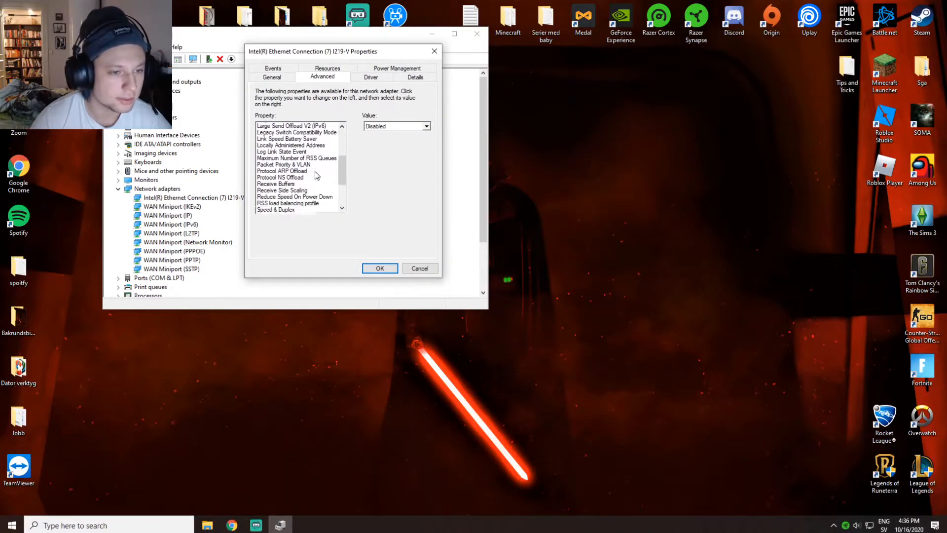
Select Speed & Duplex and pick a link speed value from its dropdown
scroll("down", 3)
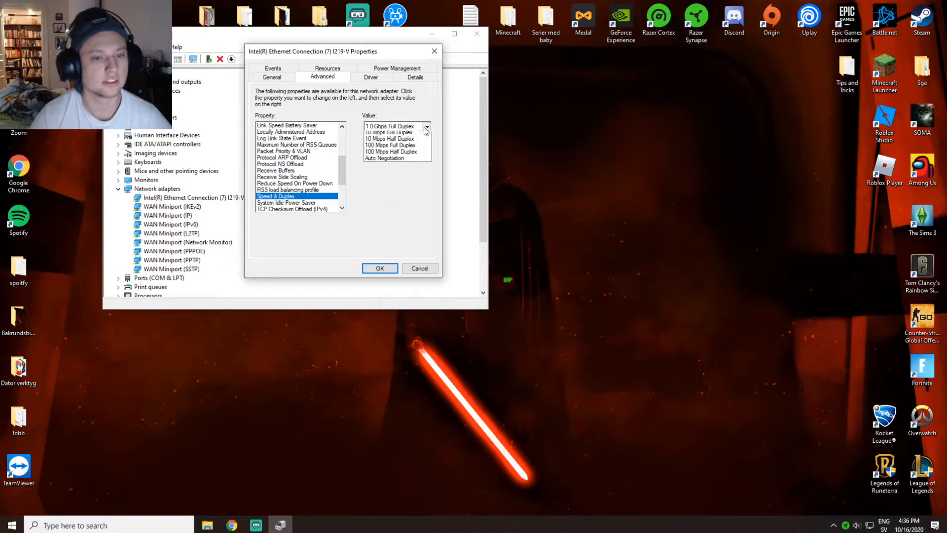
left_click(384, 158)
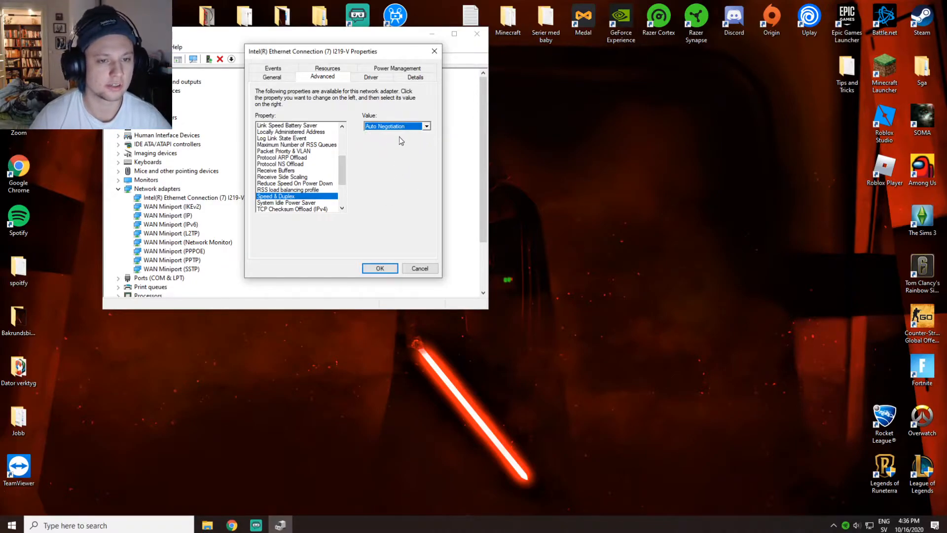
left_click(426, 126)
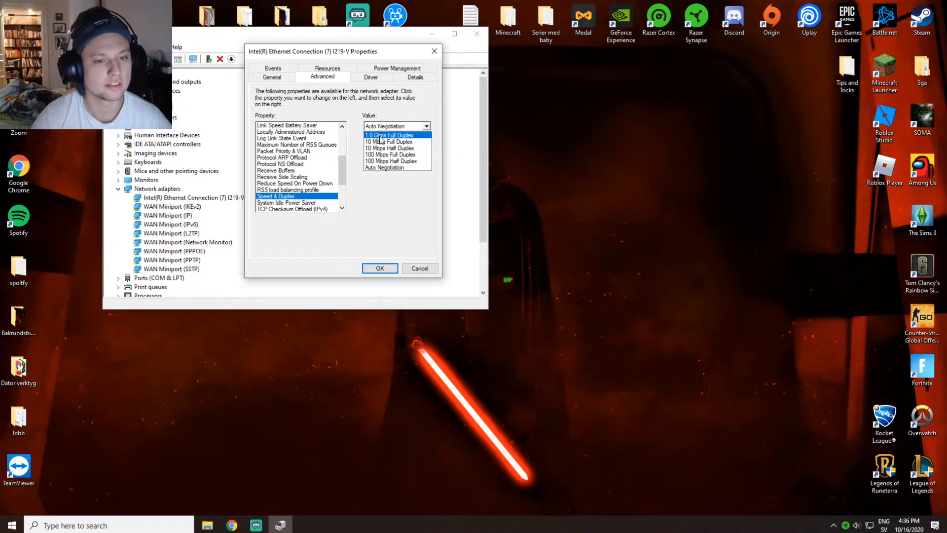
left_click(390, 135)
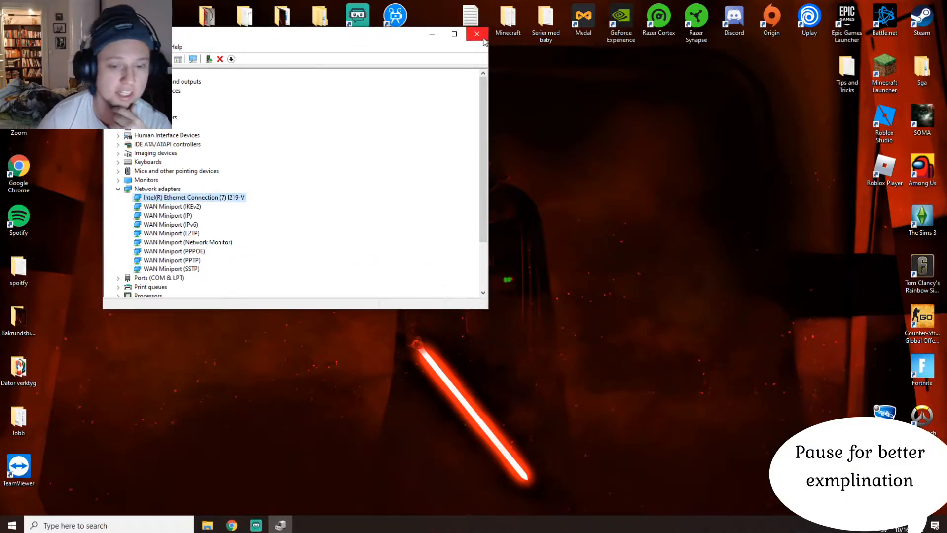
Close Device Manager and the Windows Network Diagnostics window, returning to the desktop
left_click(477, 33)
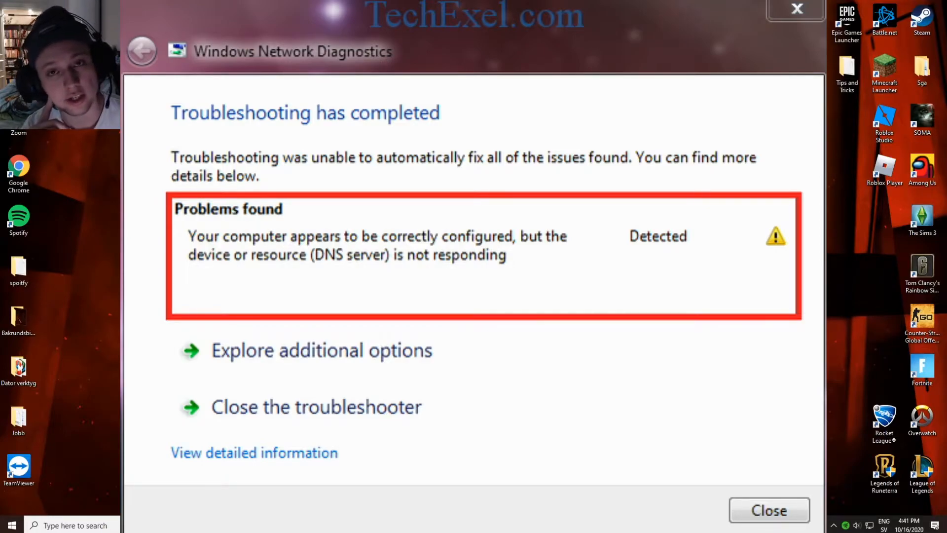
left_click(769, 510)
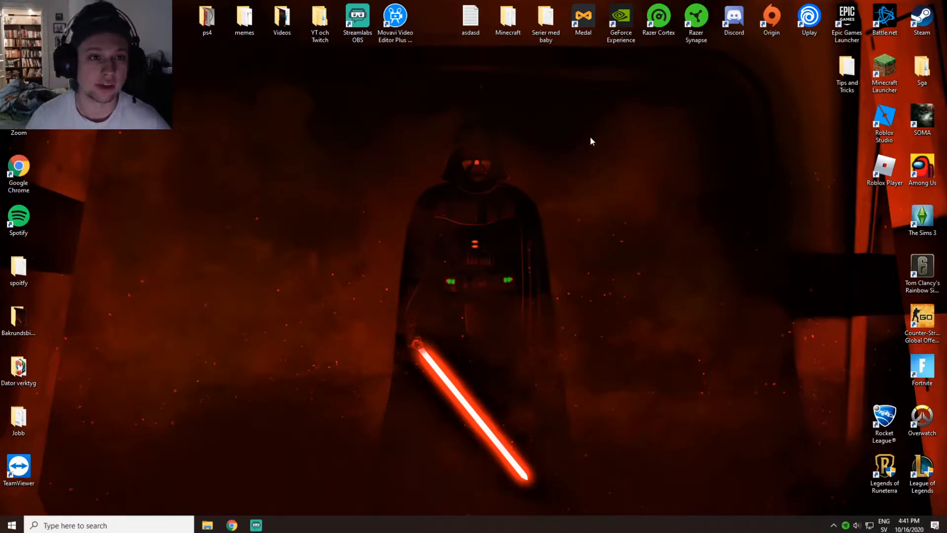
mouse_move(605, 203)
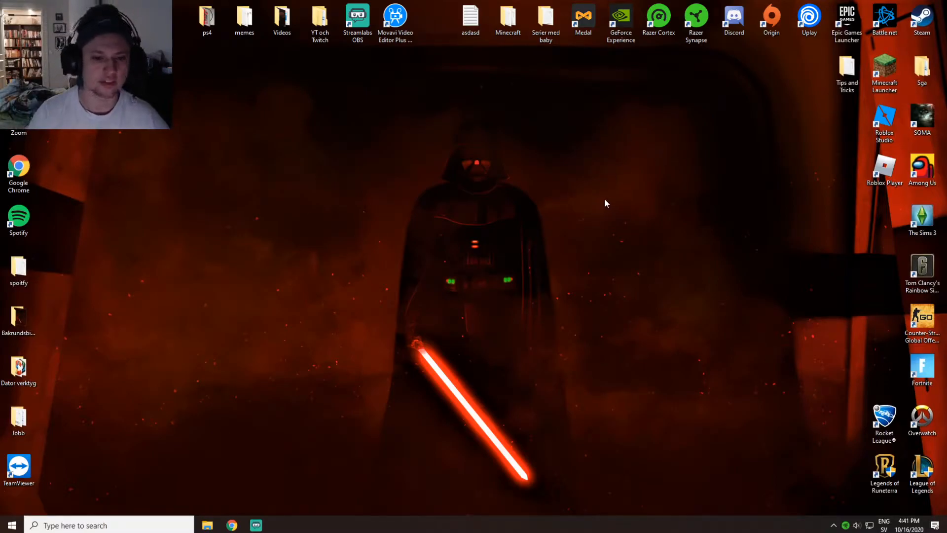
mouse_move(586, 216)
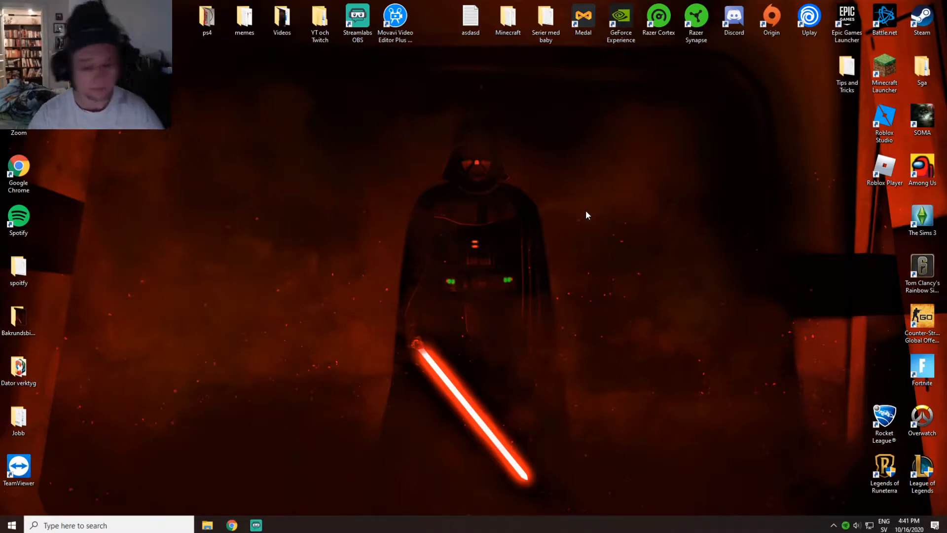
mouse_move(511, 268)
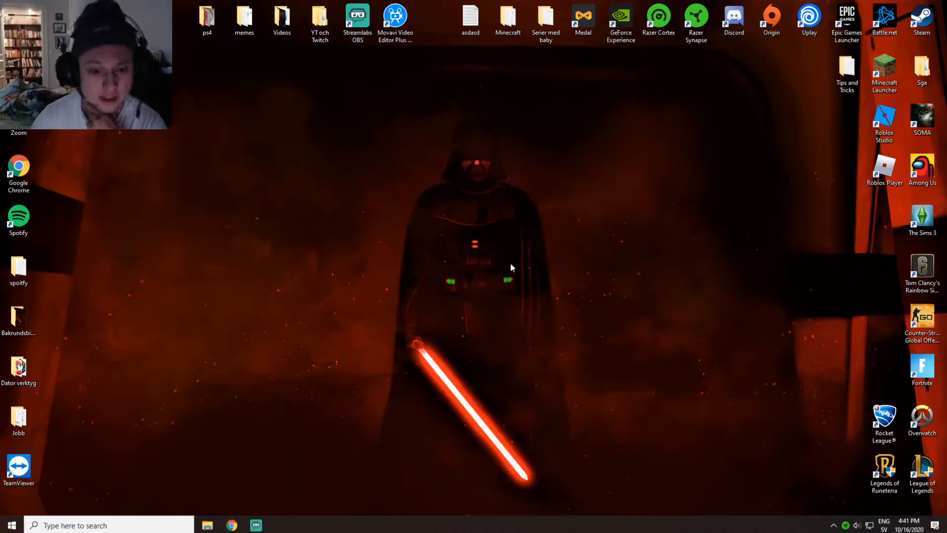
mouse_move(538, 286)
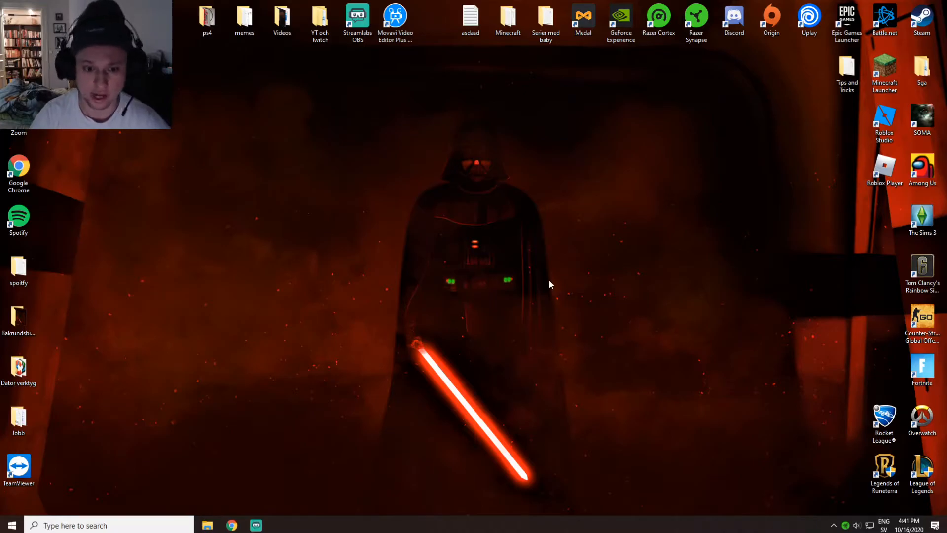
mouse_move(238, 504)
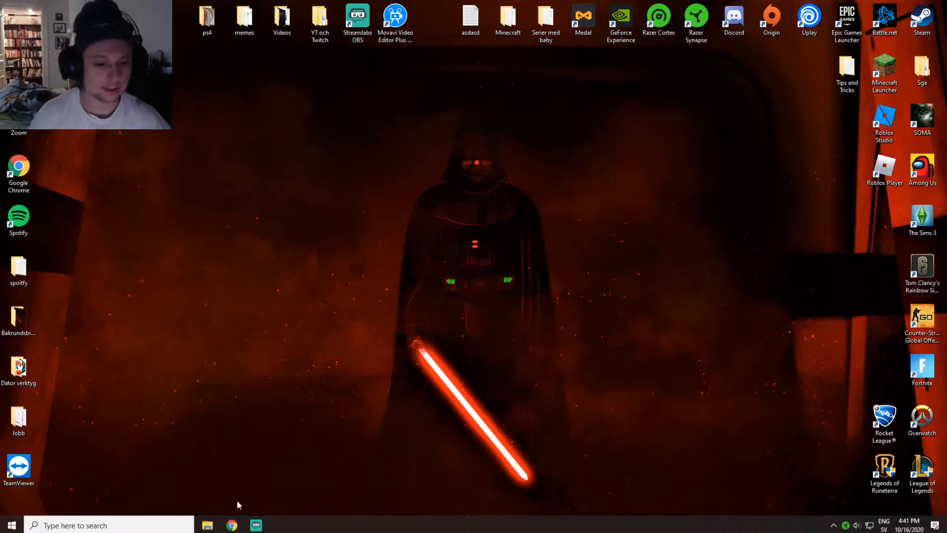
Run 'netsh int ip reset' with a c:\ reset log in an elevated Command Prompt
type("cmd")
type("net")
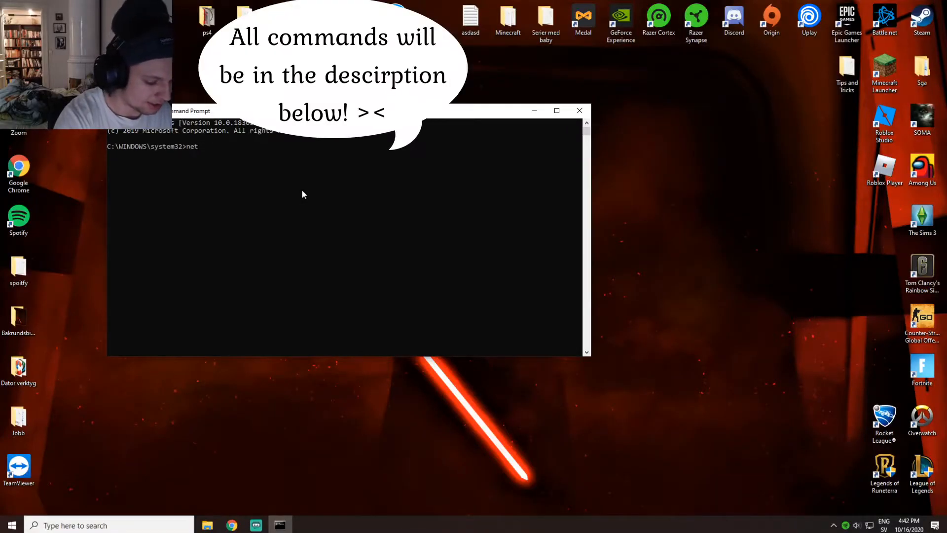
type("sh int ip")
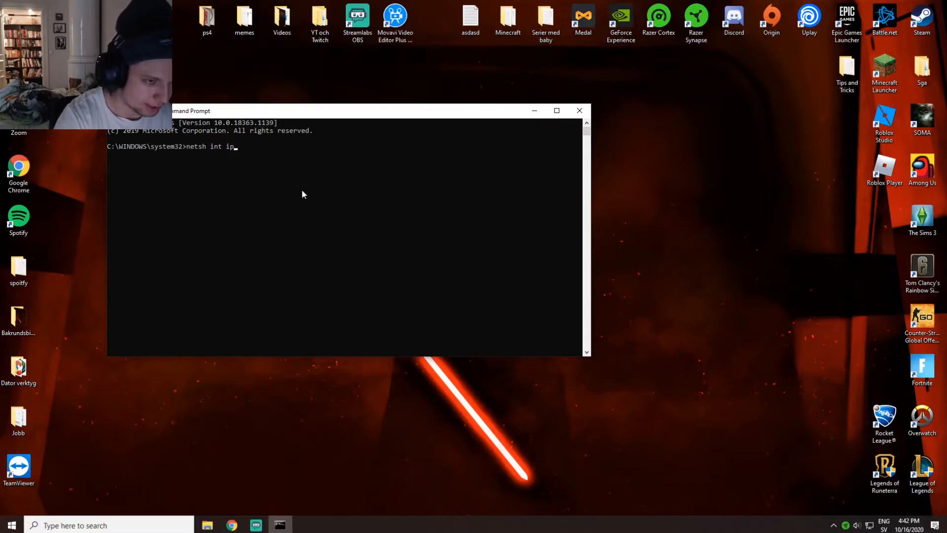
type("reset")
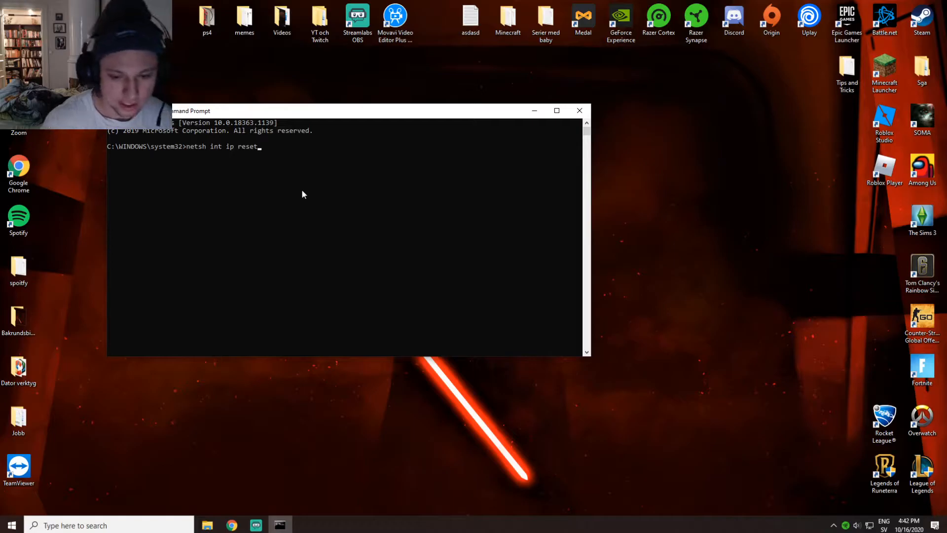
type("c")
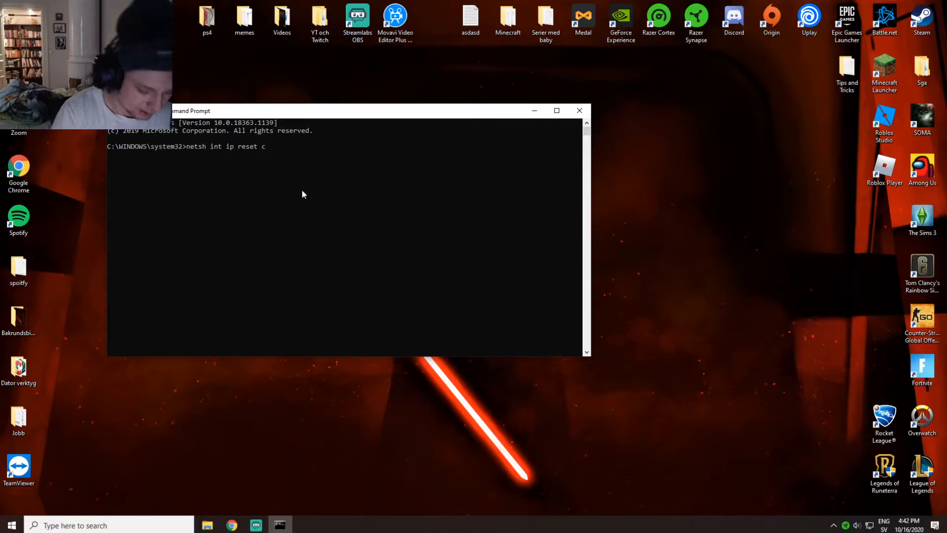
type(":")
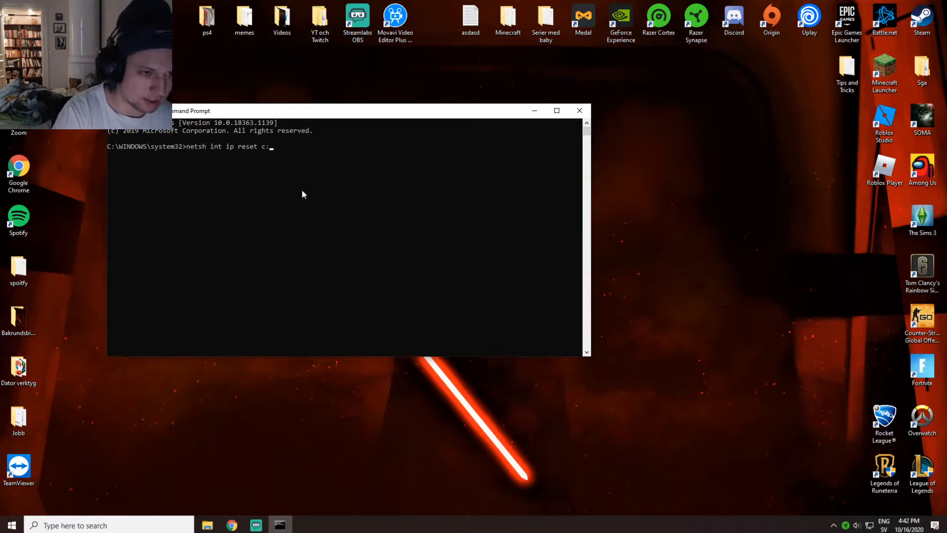
type("\\")
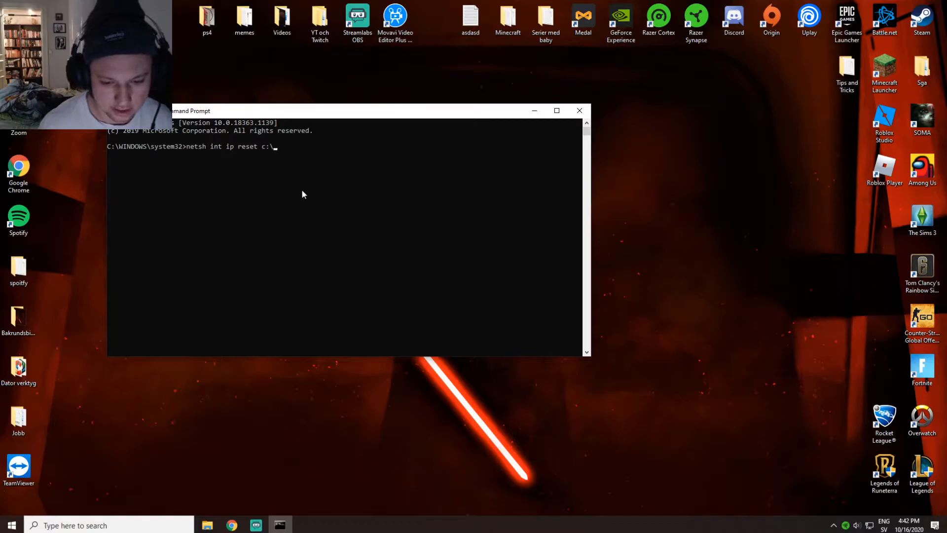
type("resetl")
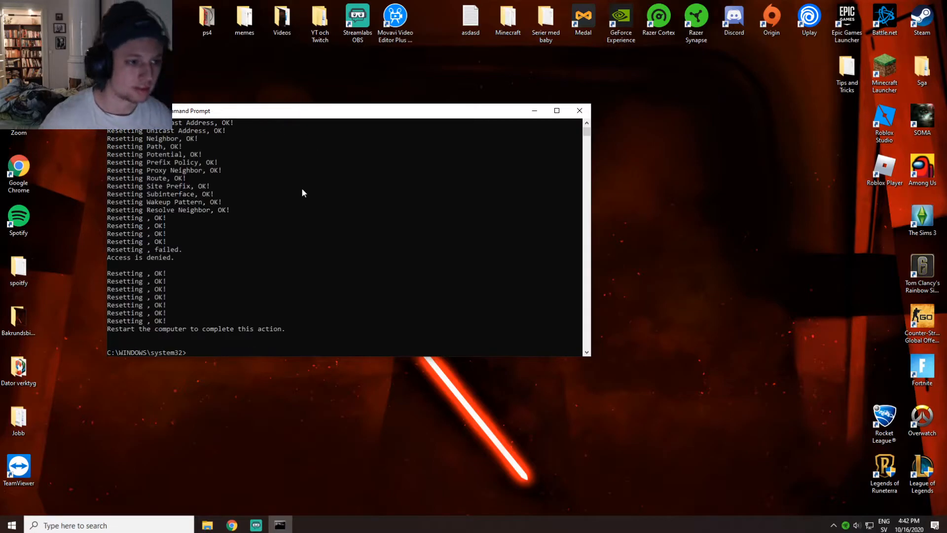
left_click_drag(302, 111, 248, 99)
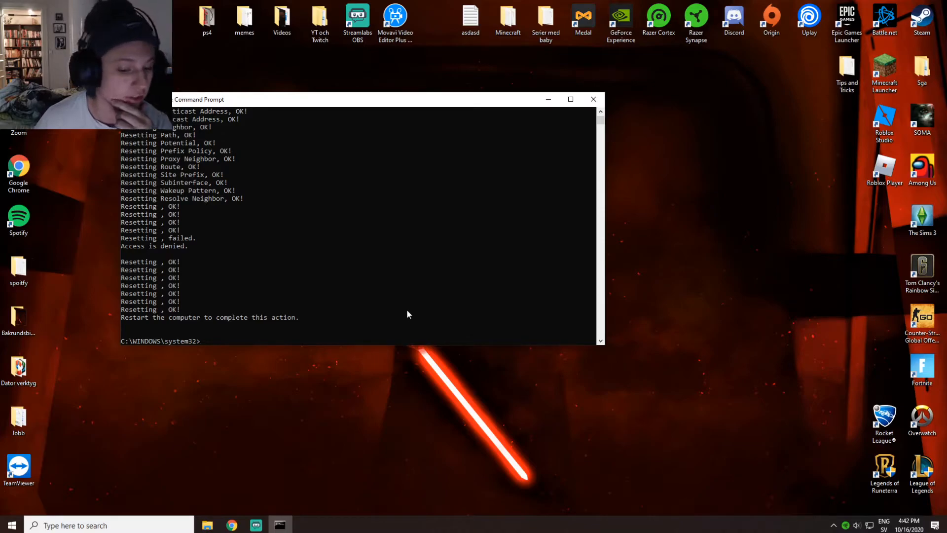
mouse_move(321, 330)
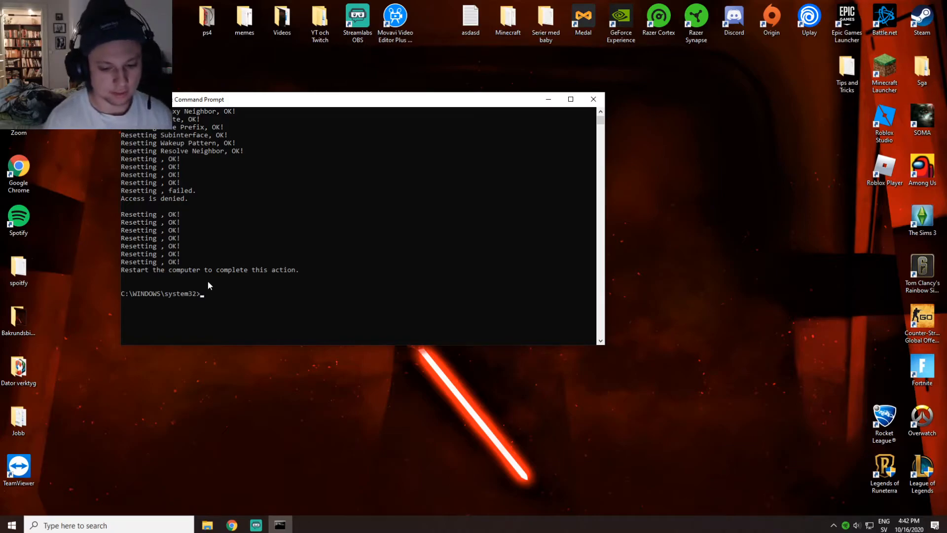
Run 'netsh winsock reset' to reset the Winsock catalog
type("ne")
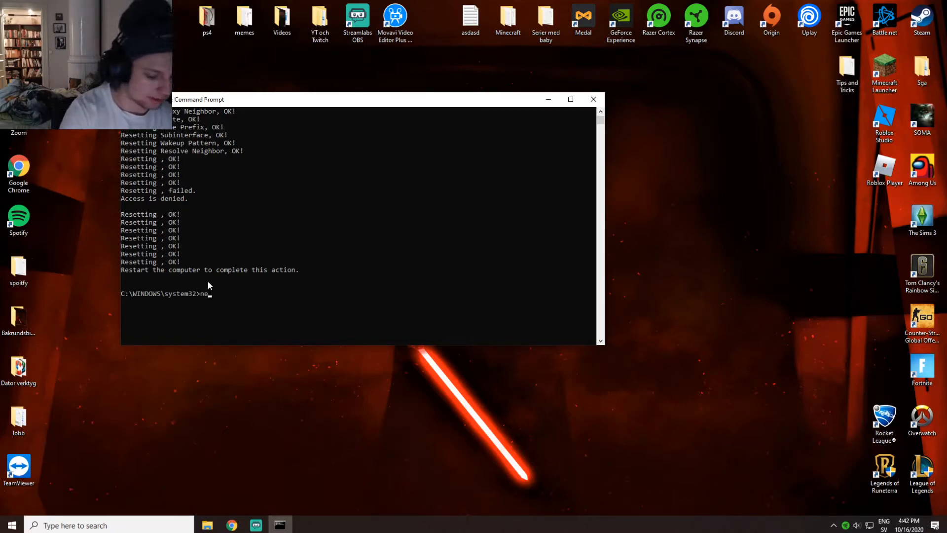
type("tsh")
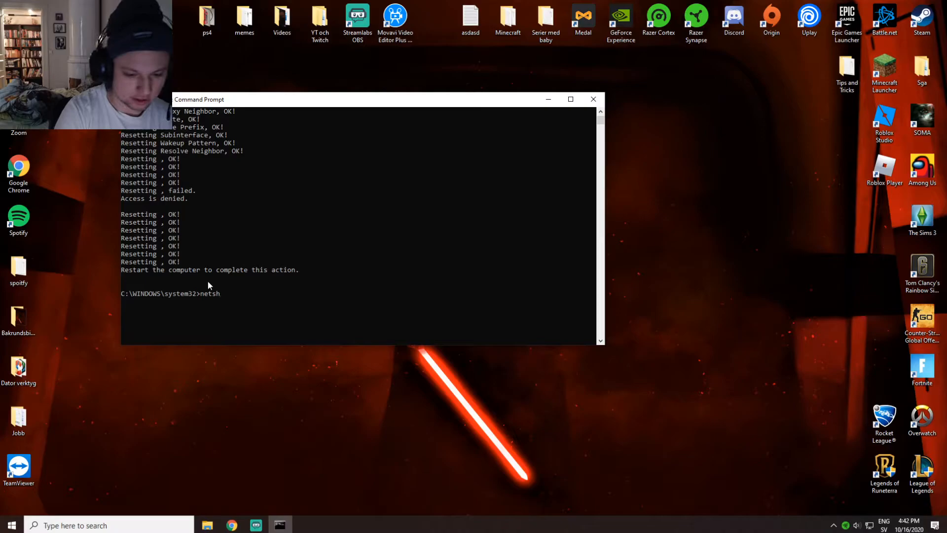
type("winsoic")
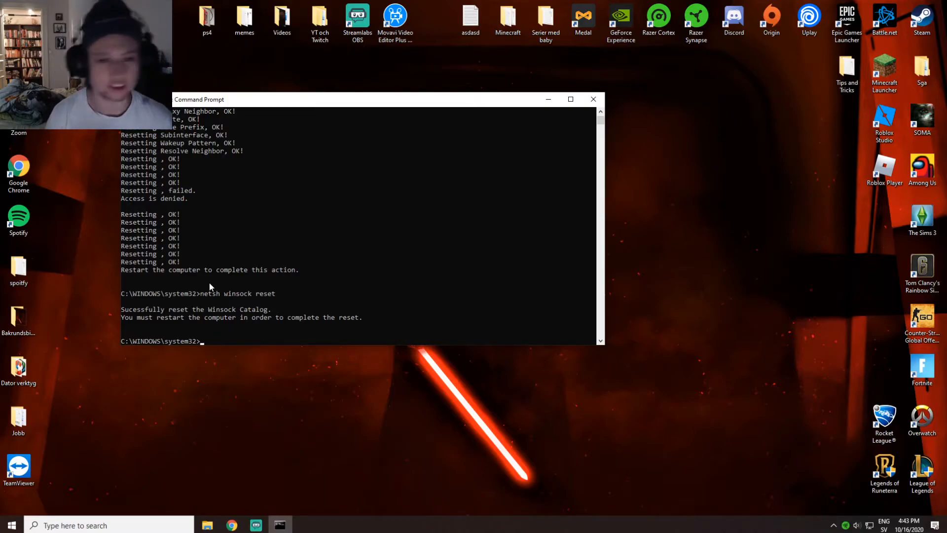
type("net")
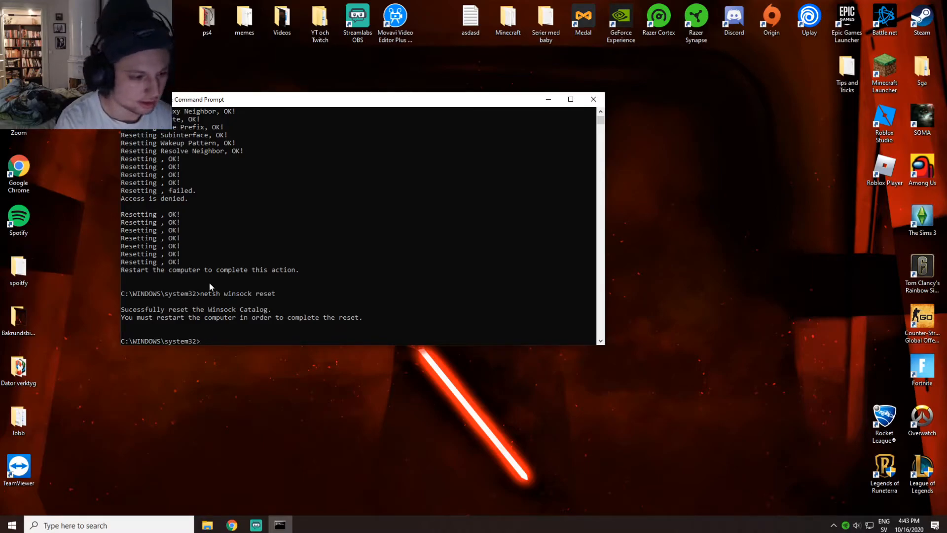
Run 'ipconfig /flushdns' to flush the DNS resolver cache
type("ipconfig")
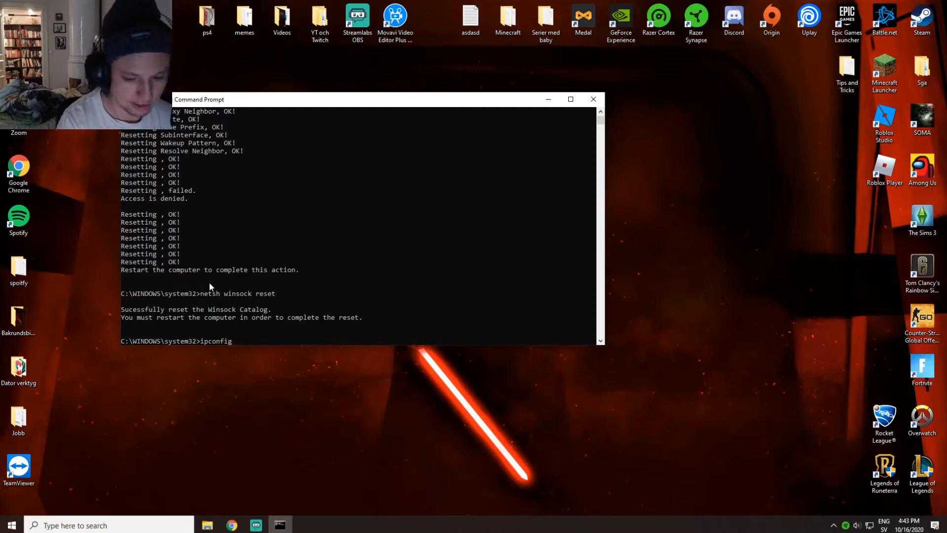
type("/")
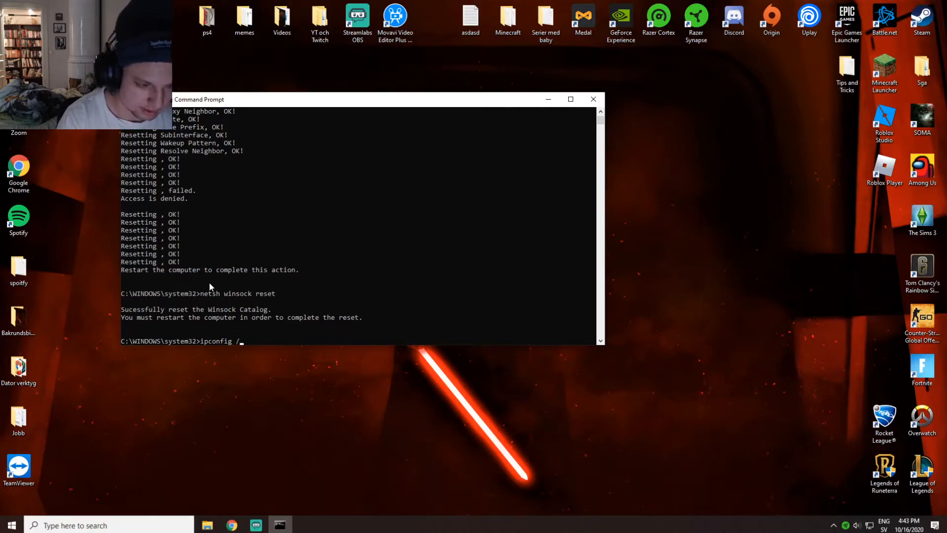
type("lushdns")
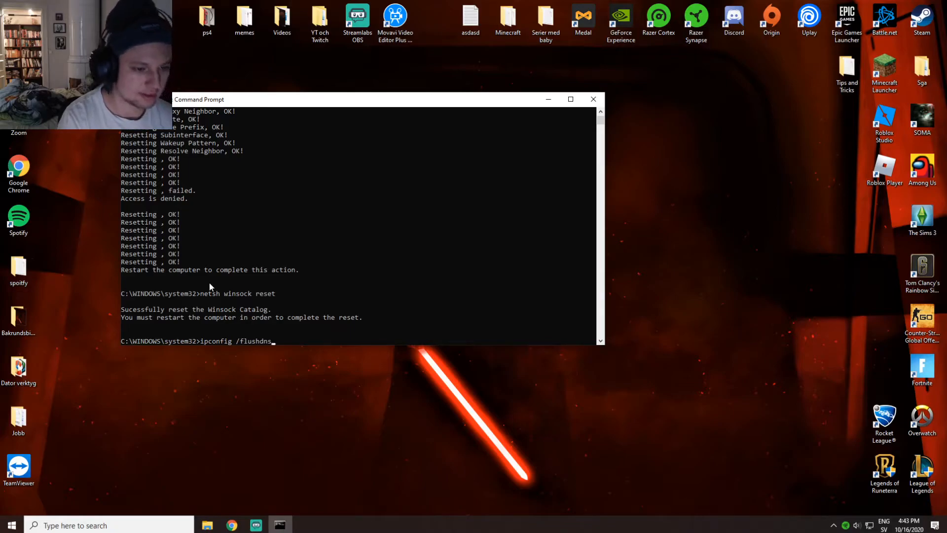
key("enter")
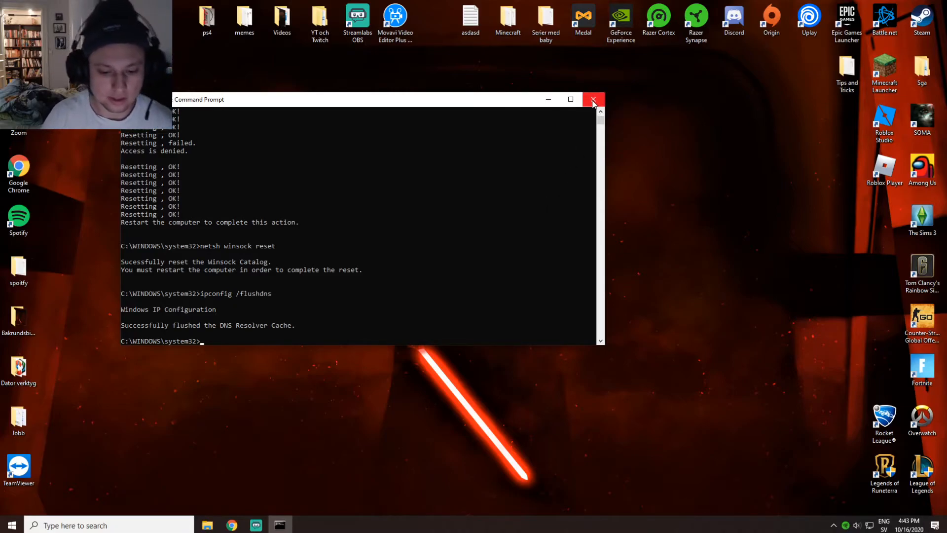
Close Command Prompt and reach Power Options via a 'kontrollp' search and System and Security
left_click(593, 99)
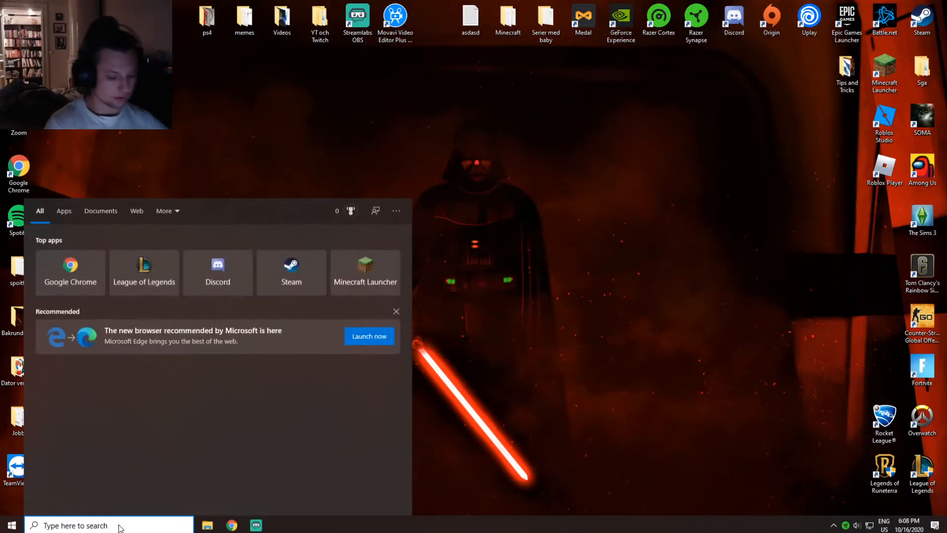
type("kontrollp")
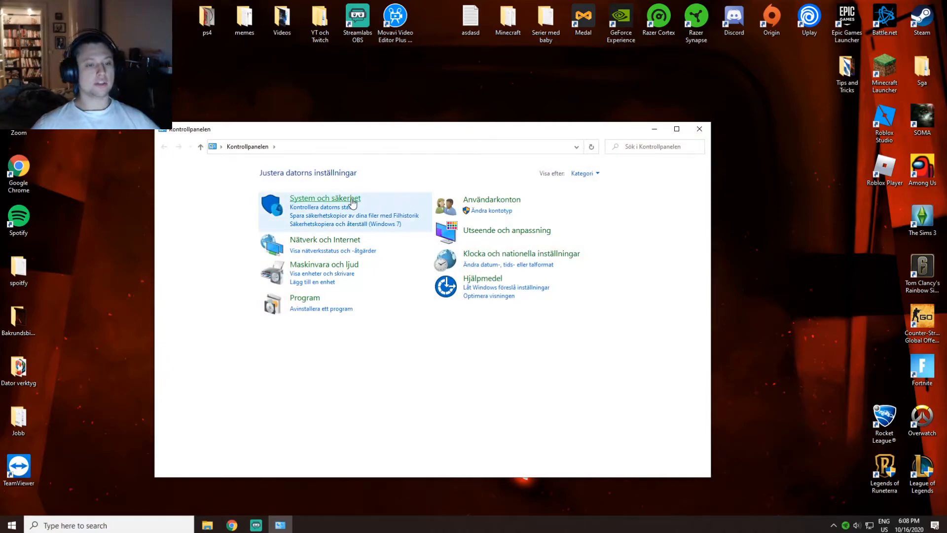
left_click(325, 198)
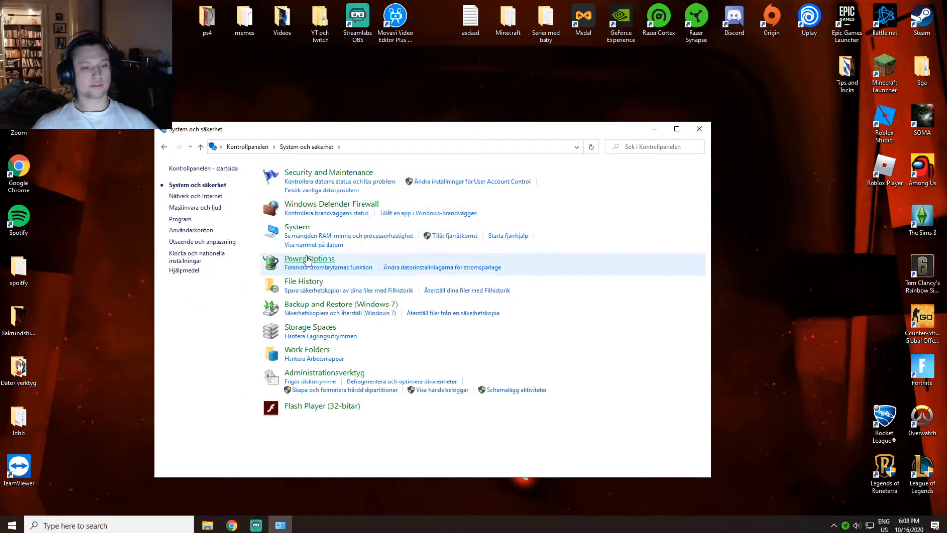
left_click(309, 257)
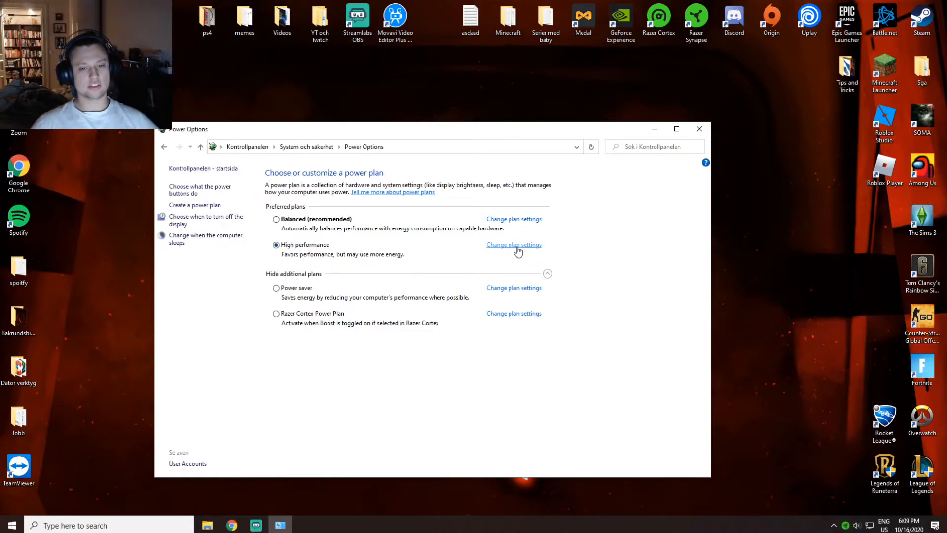
Review the High performance plan's settings and advanced power settings, then close them
left_click(513, 245)
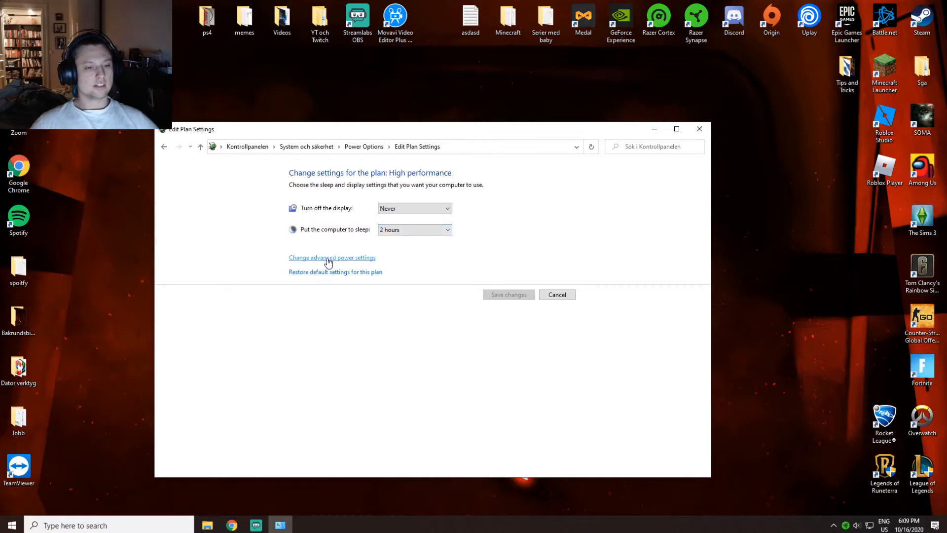
left_click(331, 258)
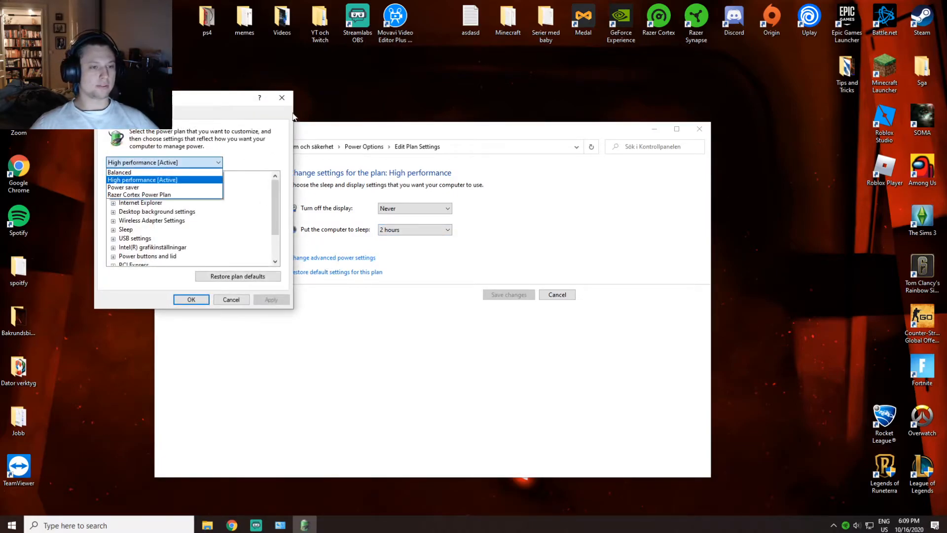
left_click(231, 299)
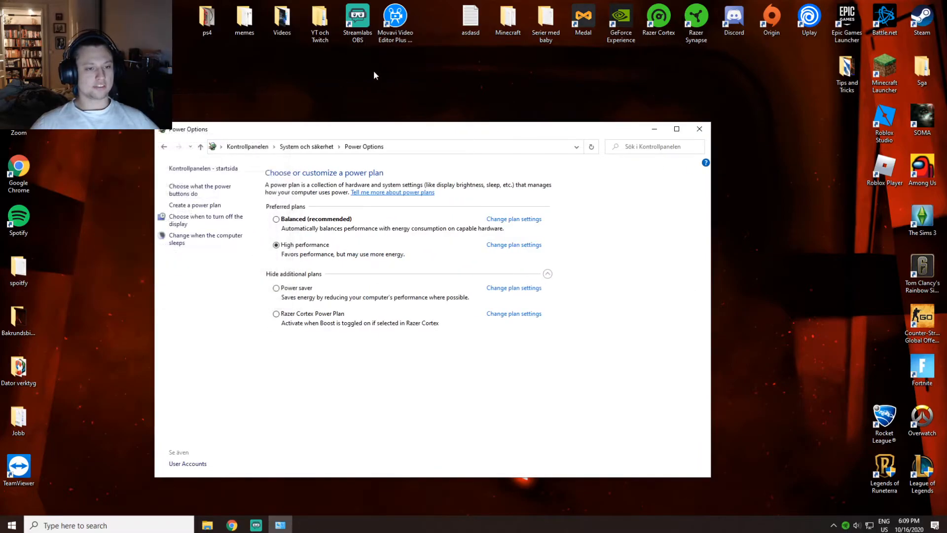
Check GeForce Experience's Drivers page, confirming Game Ready Driver 456.71 is current
left_click(698, 129)
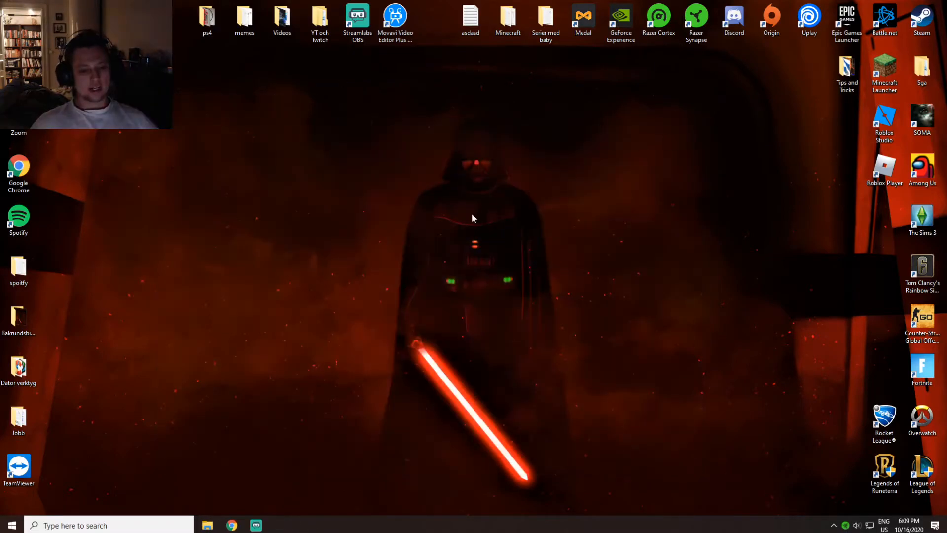
mouse_move(619, 66)
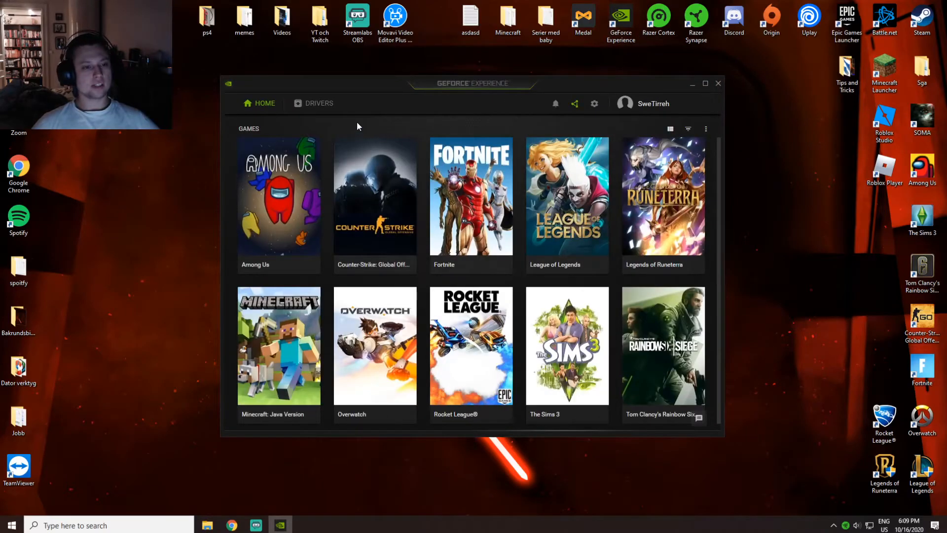
left_click(318, 103)
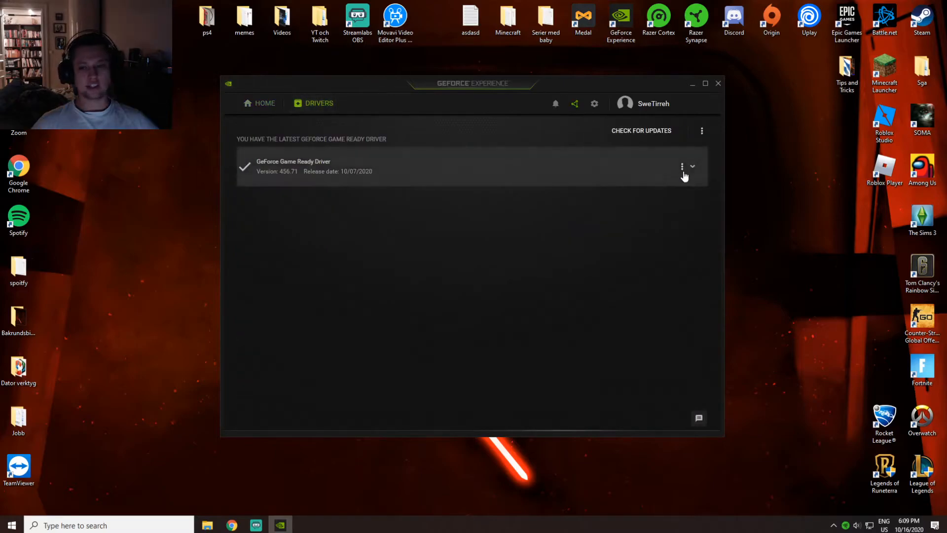
mouse_move(337, 176)
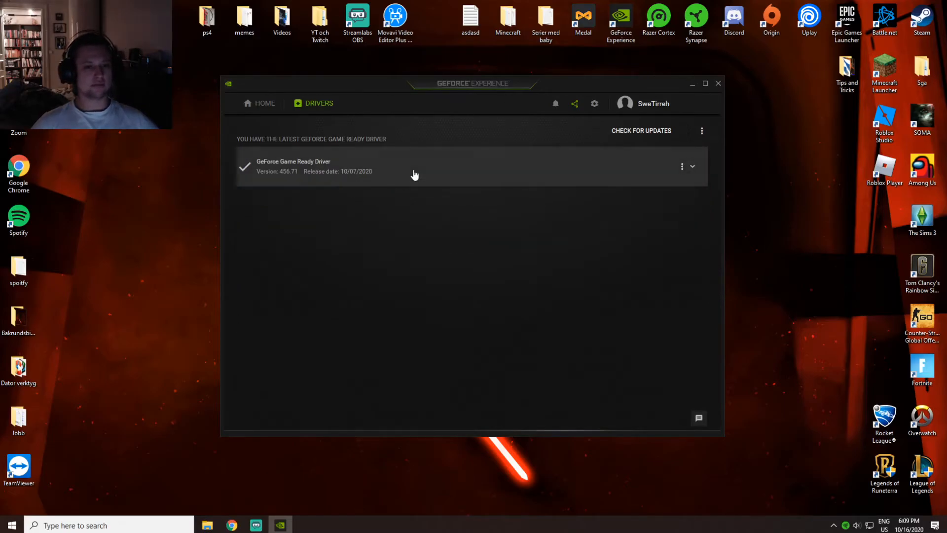
left_click(718, 83)
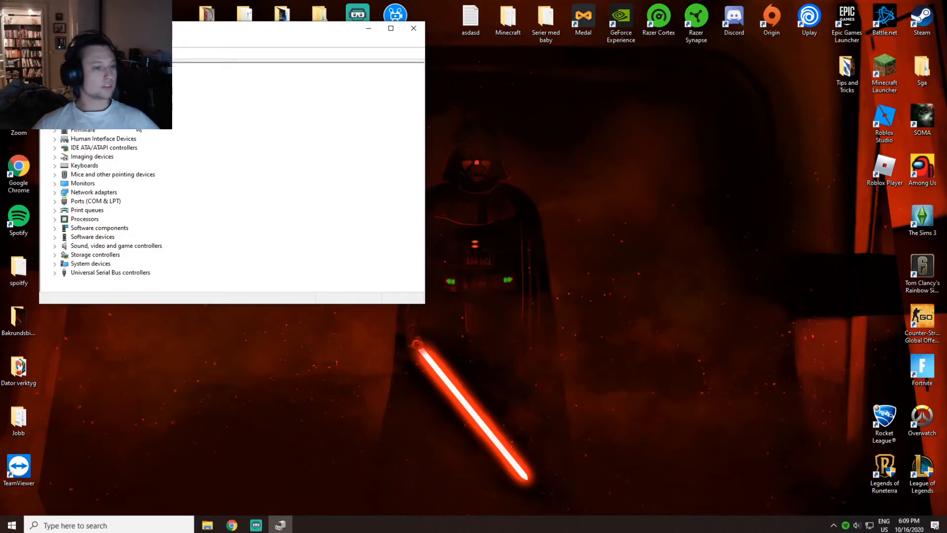
Start an automatic driver update search for the GeForce RTX 2070 SUPER in Device Manager
right_click(97, 131)
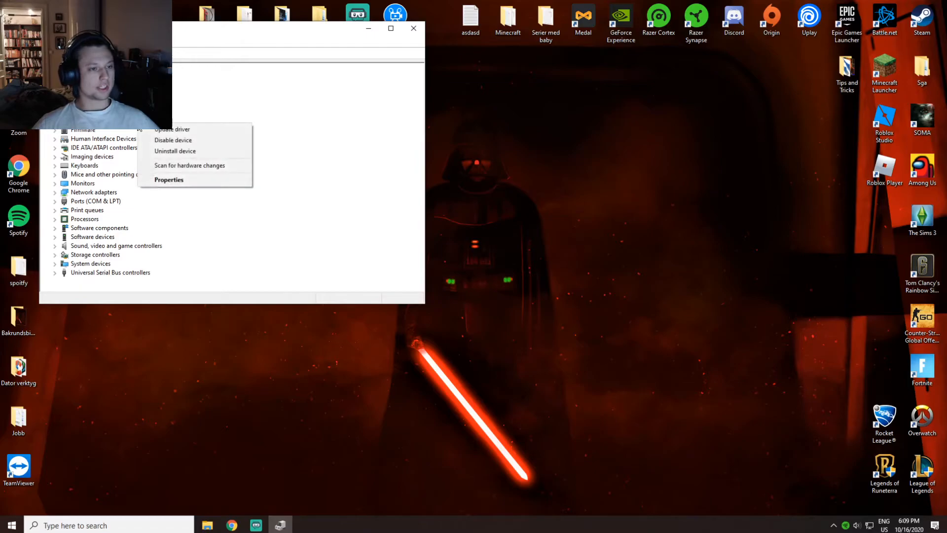
left_click(172, 128)
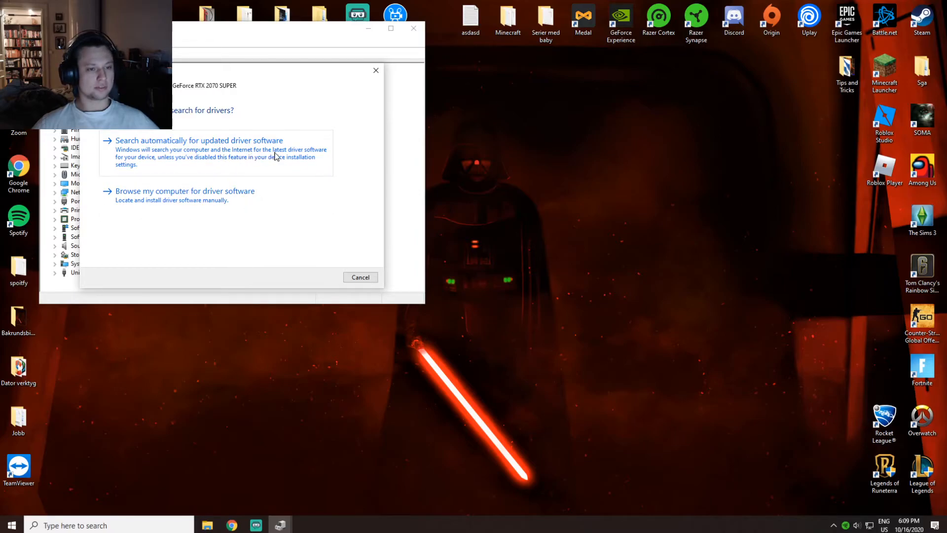
left_click(360, 277)
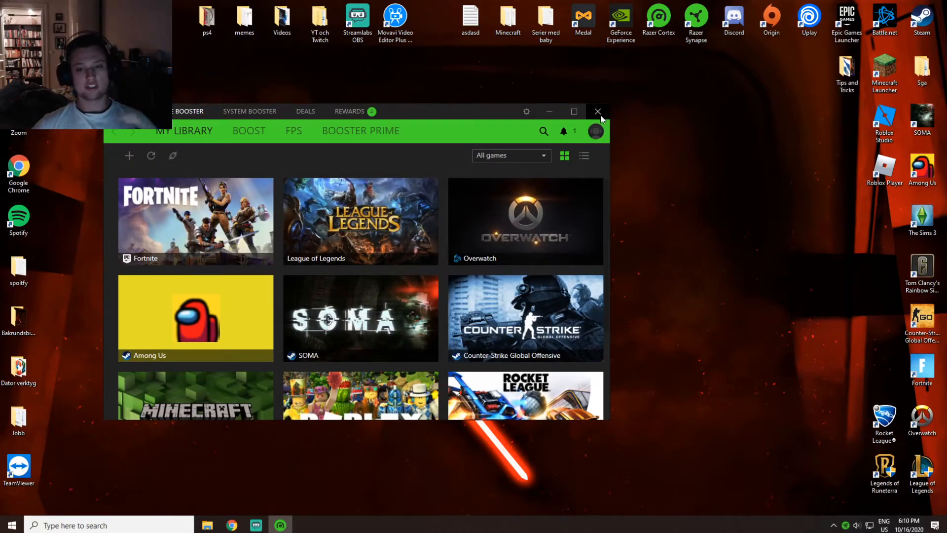
Close the Razer Cortex My Library window, returning to the desktop
left_click(597, 111)
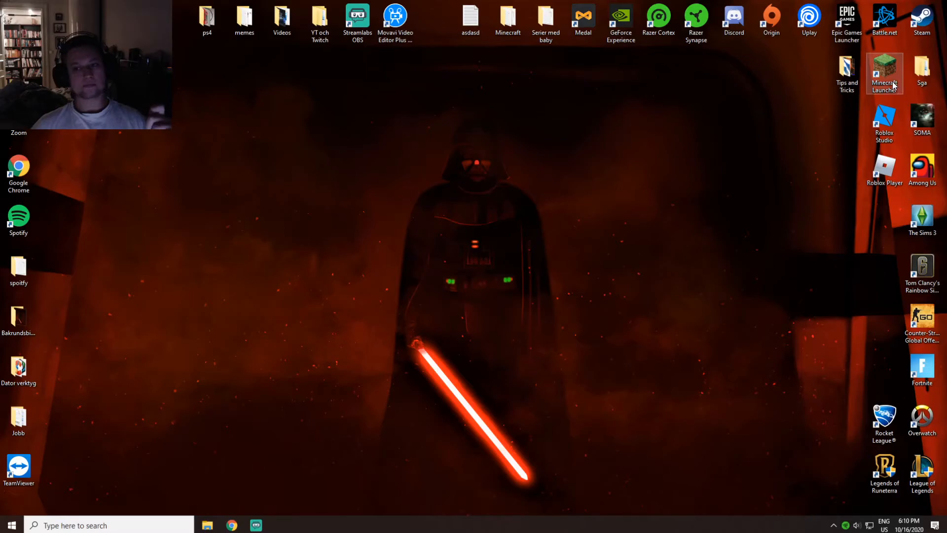
Launch Minecraft to its title menu, then quit the game back to the desktop
double_click(884, 72)
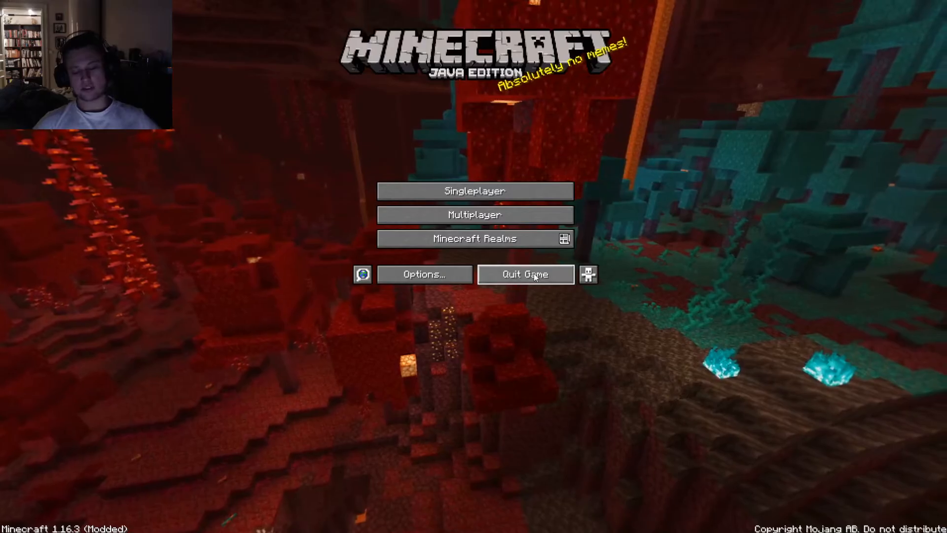
left_click(524, 273)
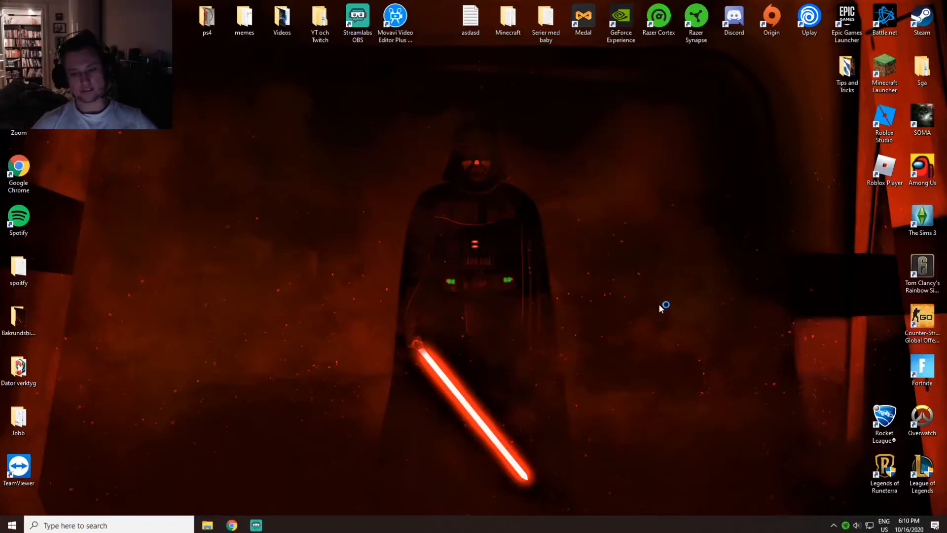
mouse_move(653, 323)
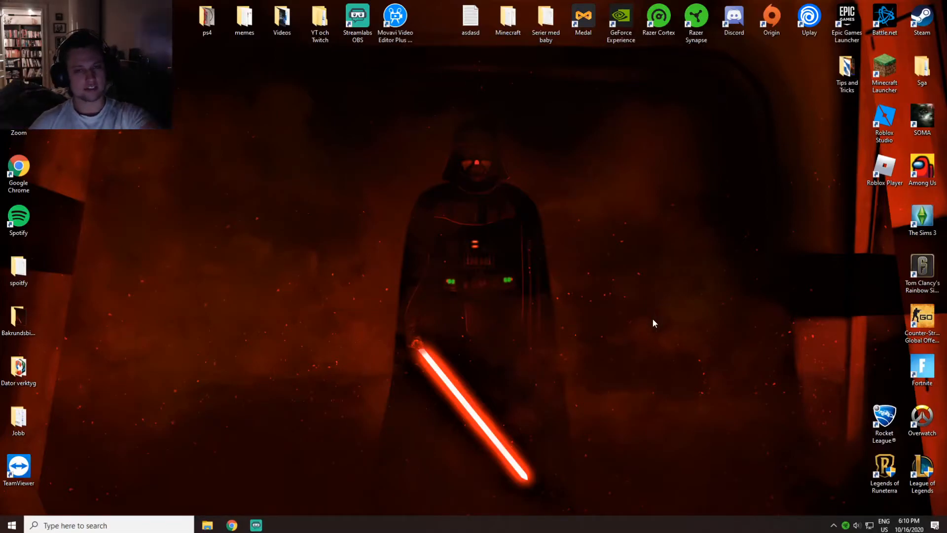
mouse_move(650, 335)
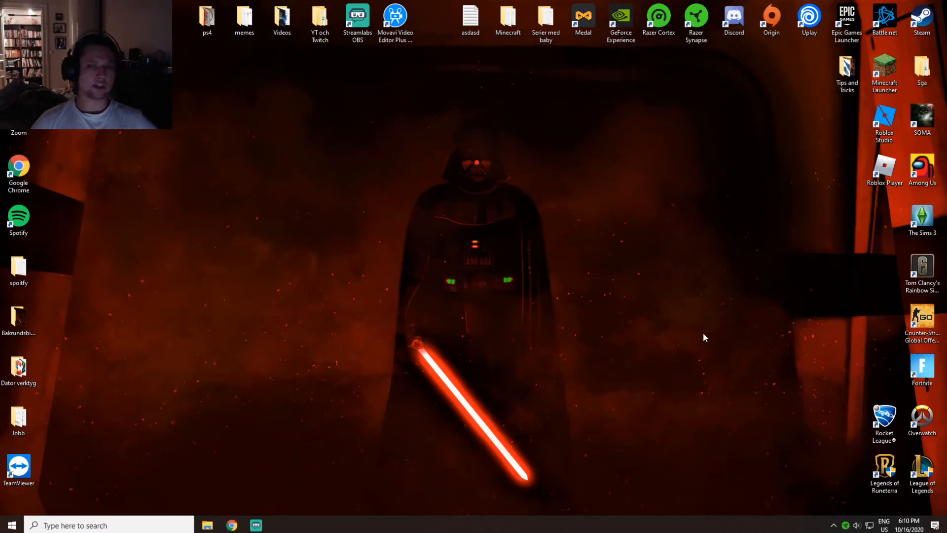
mouse_move(701, 352)
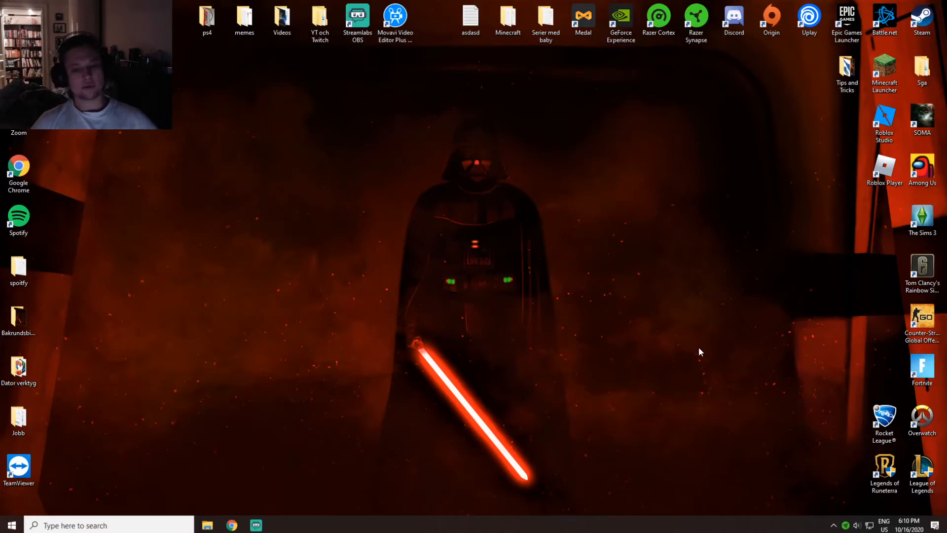
mouse_move(649, 114)
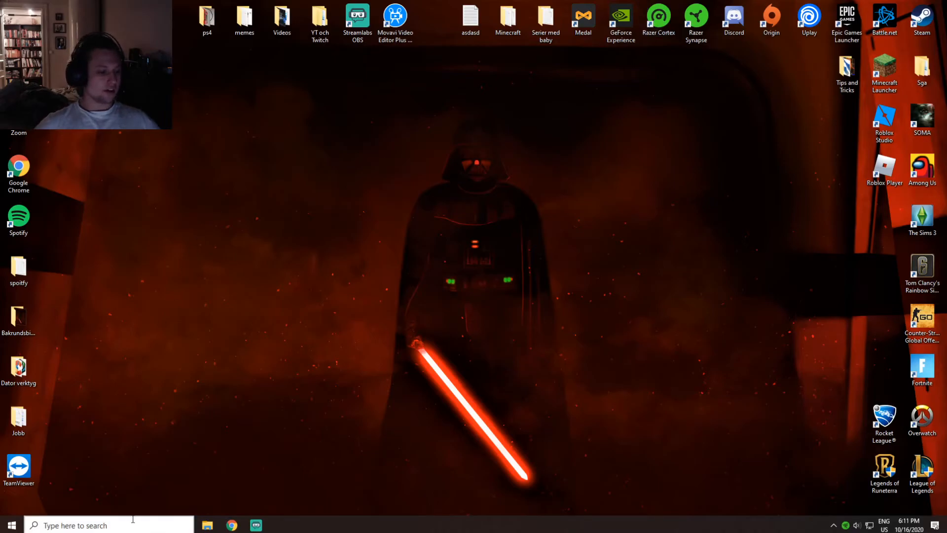
Run 'temp', delete all Temp folder items, skipping the access-denied WinSAT folder and protected items
left_click(76, 525)
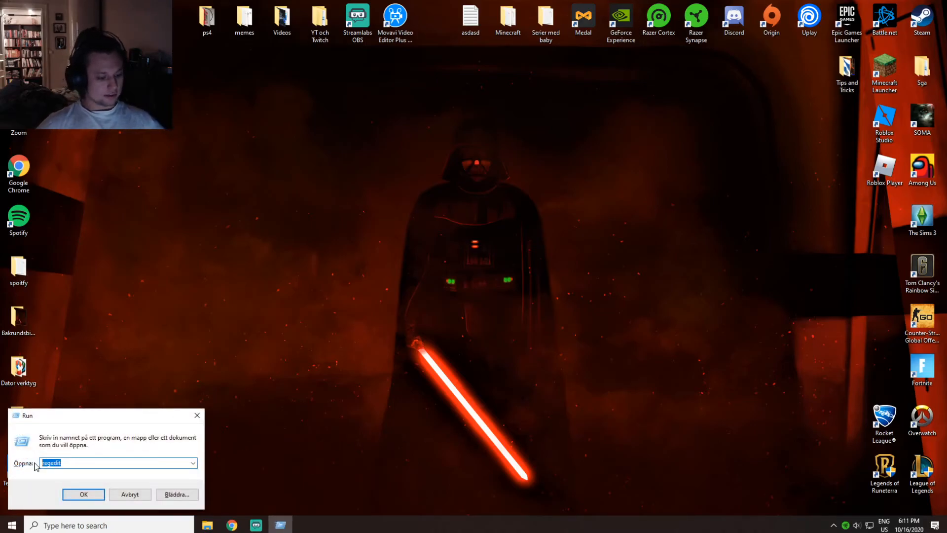
left_click(83, 494)
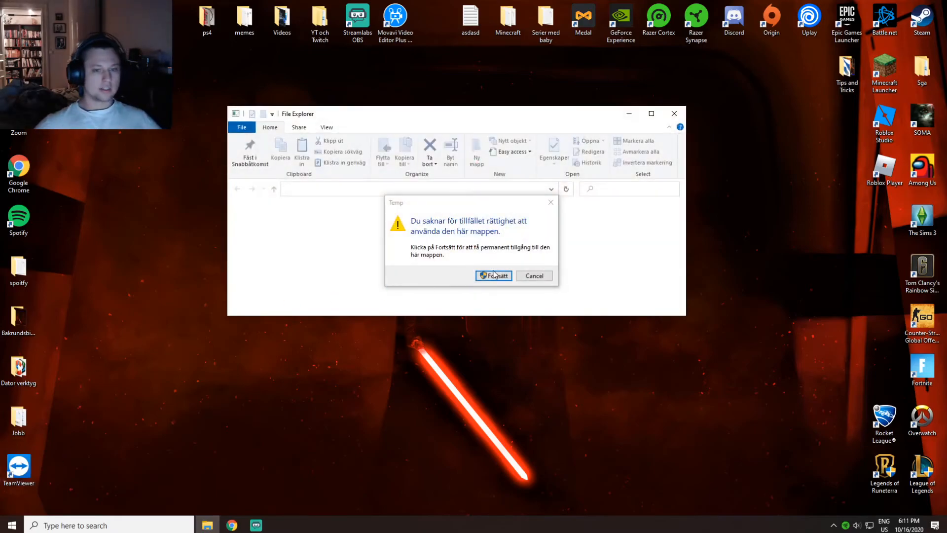
left_click(493, 276)
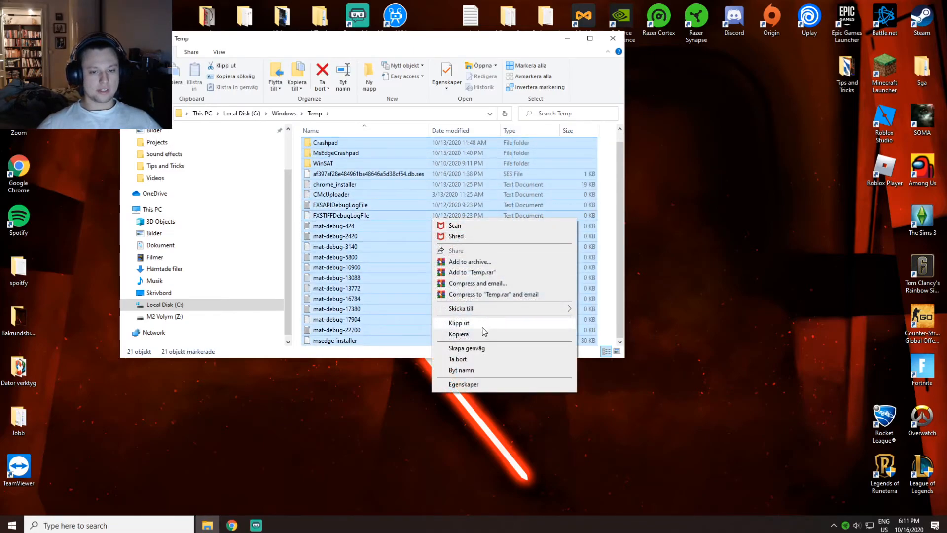
left_click(458, 359)
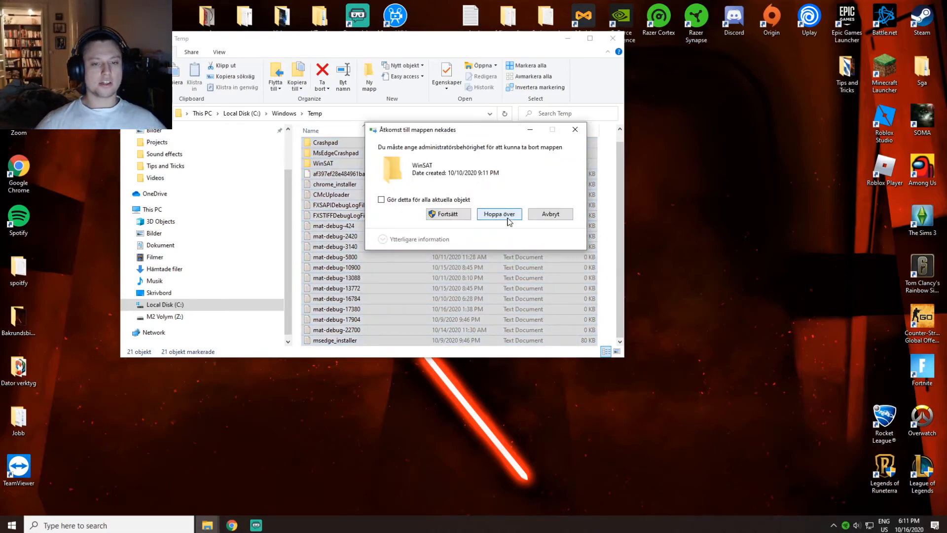
left_click(498, 214)
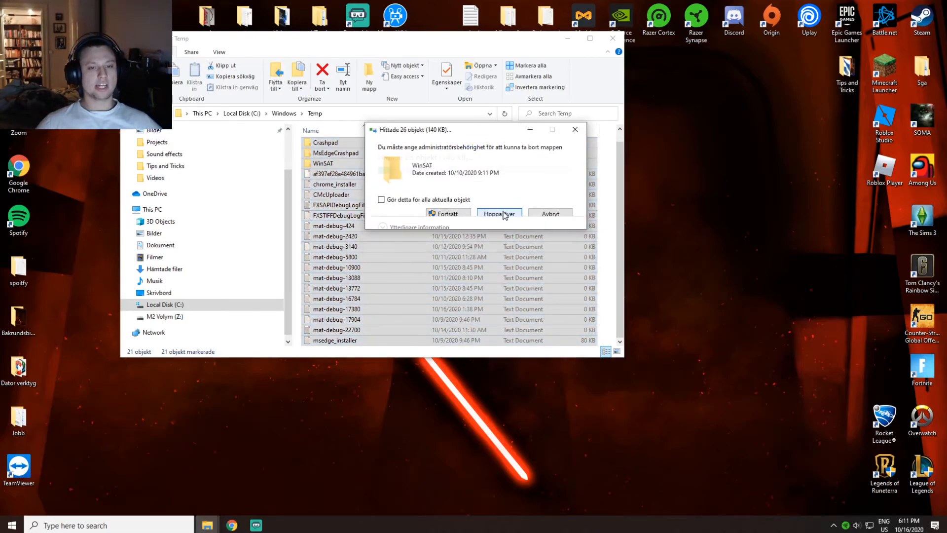
left_click(498, 213)
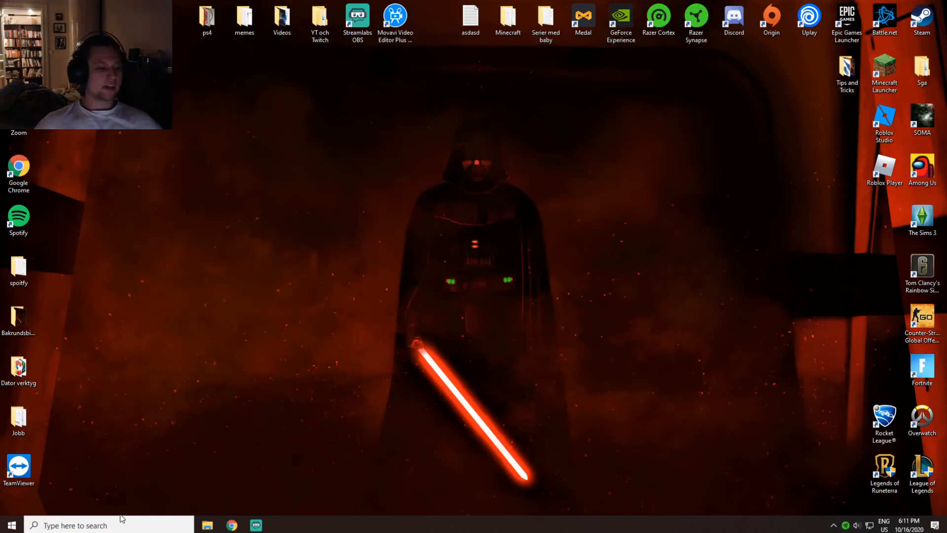
Run %temp% via Win+R to open the user's temporary files folder
key("Win+r")
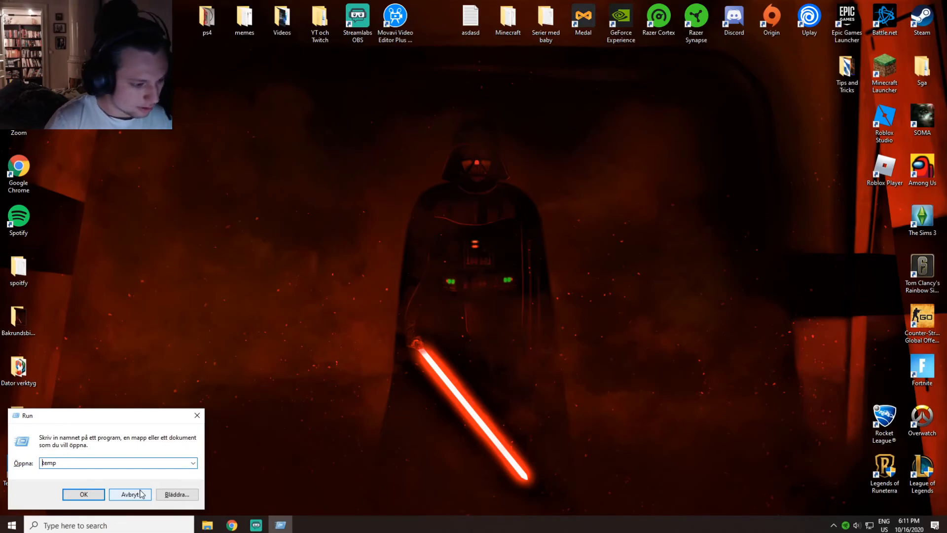
type("Stemp")
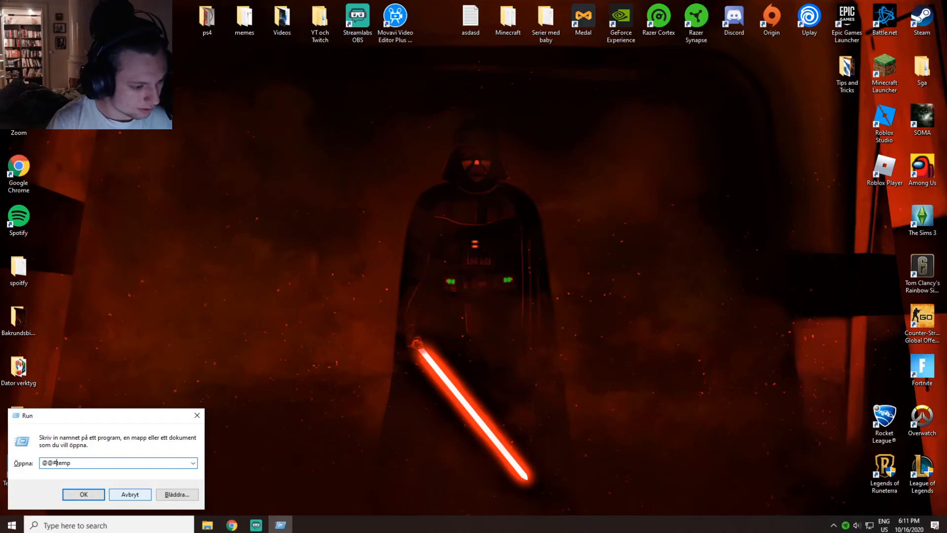
type("##$$$%")
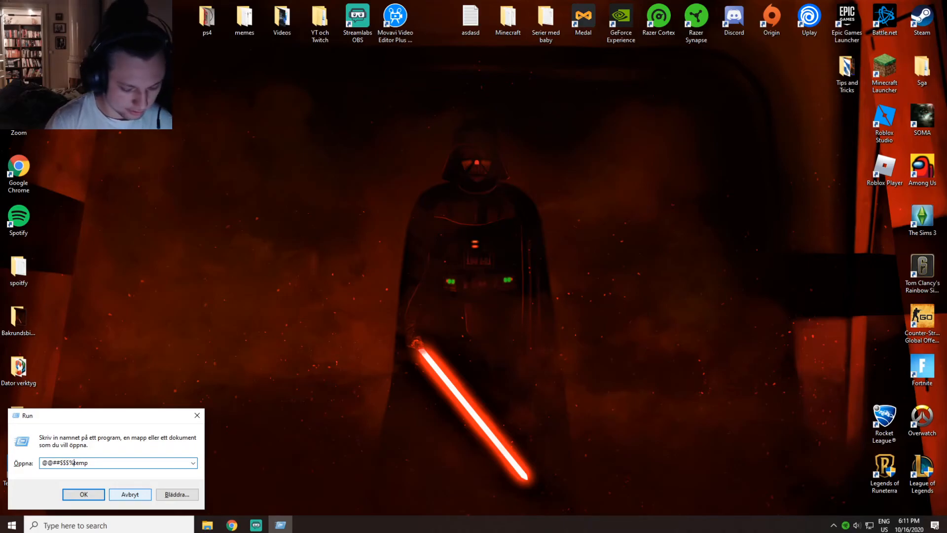
type("%temp")
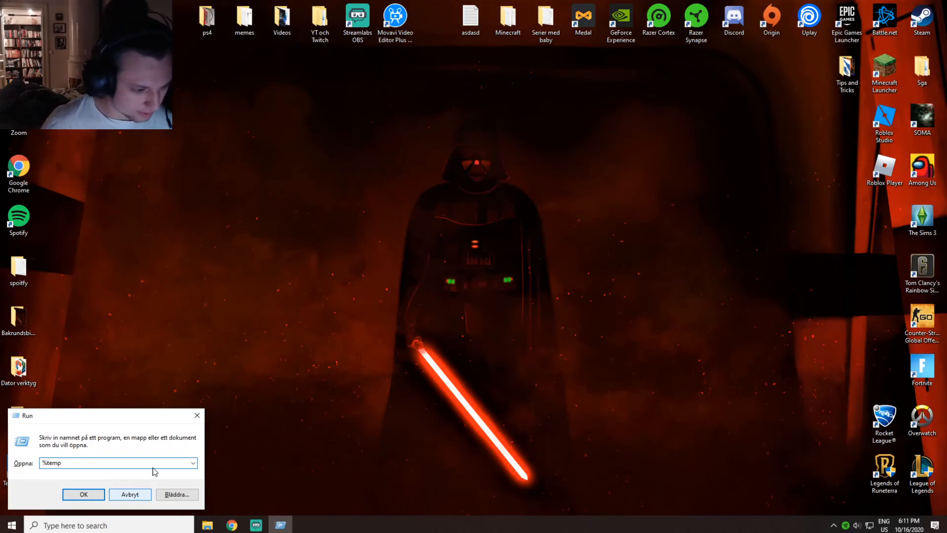
type("%")
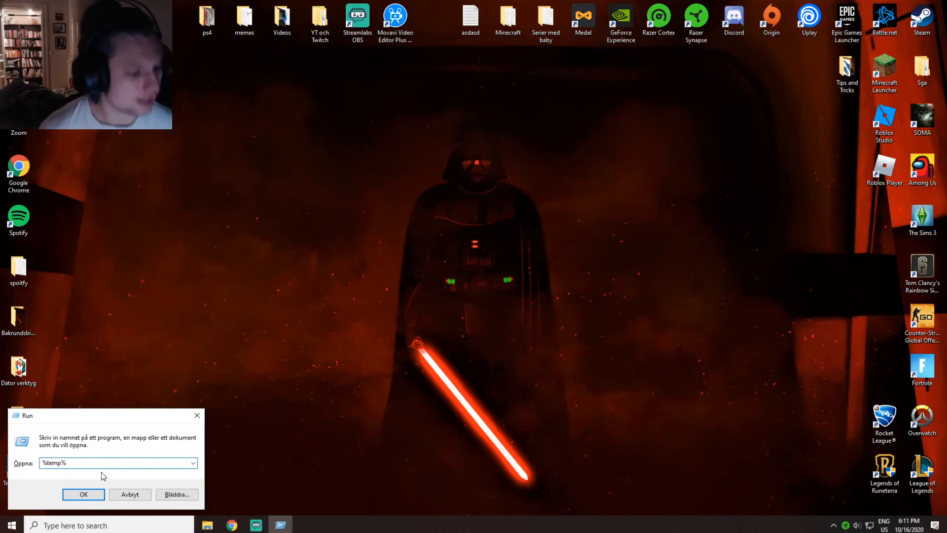
left_click(83, 494)
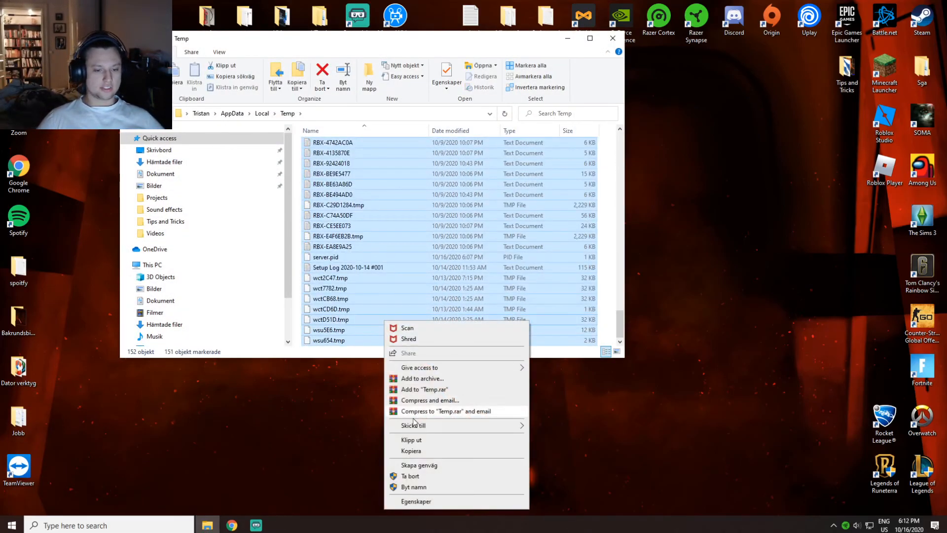
Delete all user temp files, skipping those locked by Streamlabs OBS
left_click(507, 176)
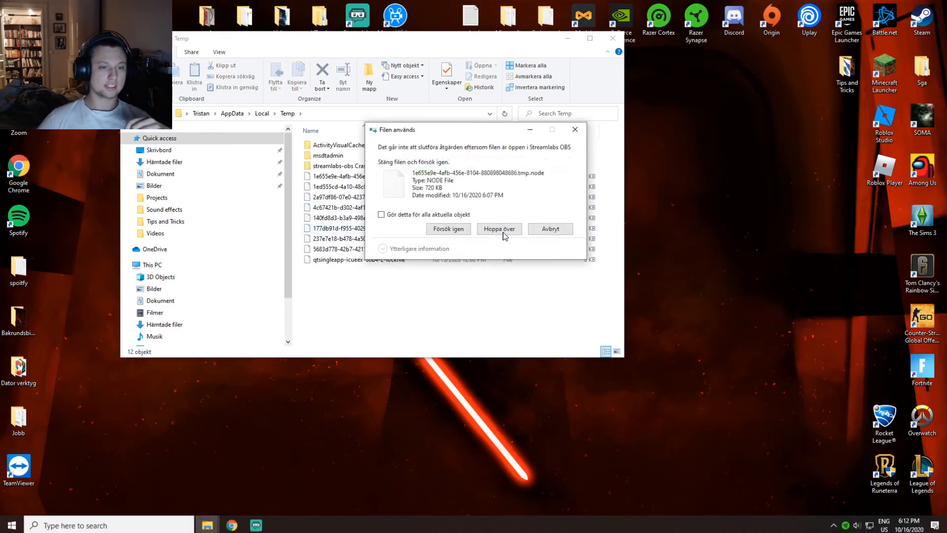
left_click(499, 228)
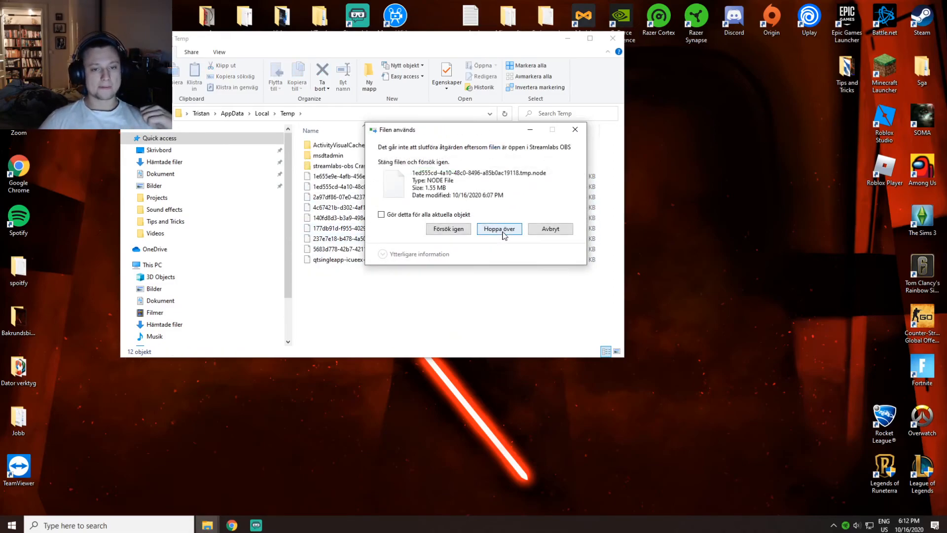
left_click(499, 228)
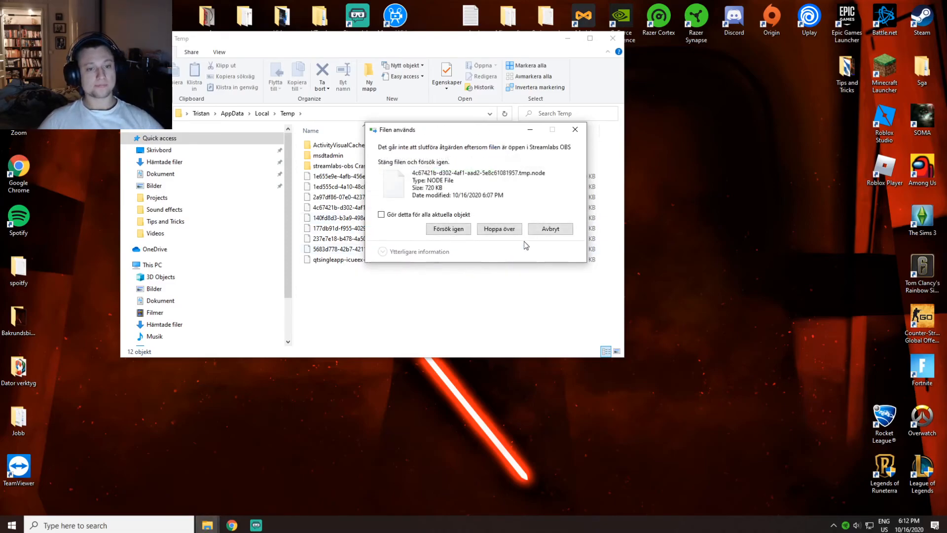
left_click(499, 228)
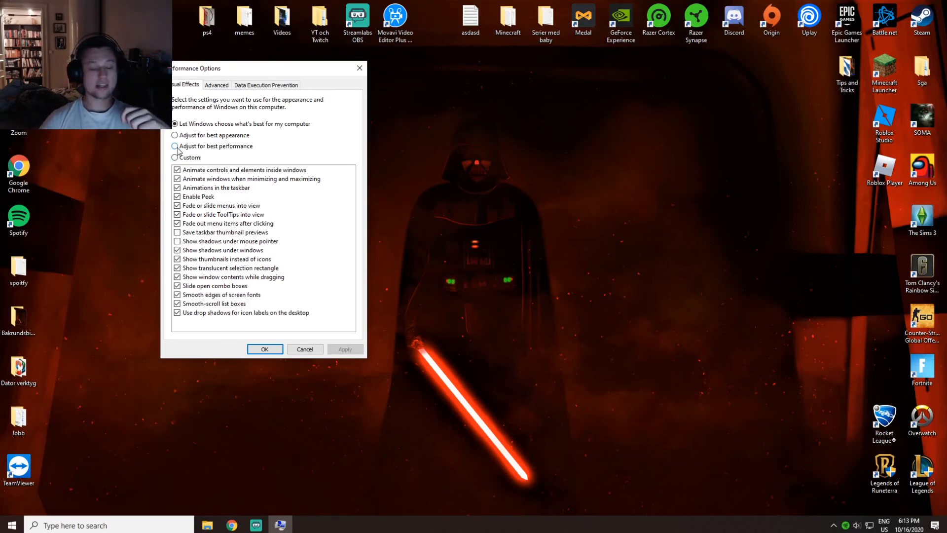
Select 'Adjust for best performance' for visual effects and confirm
left_click(174, 146)
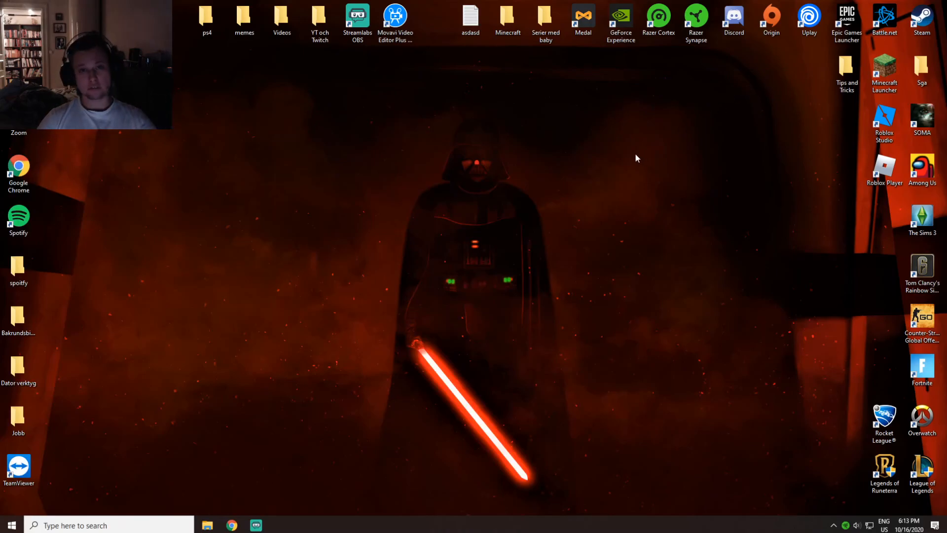
mouse_move(500, 189)
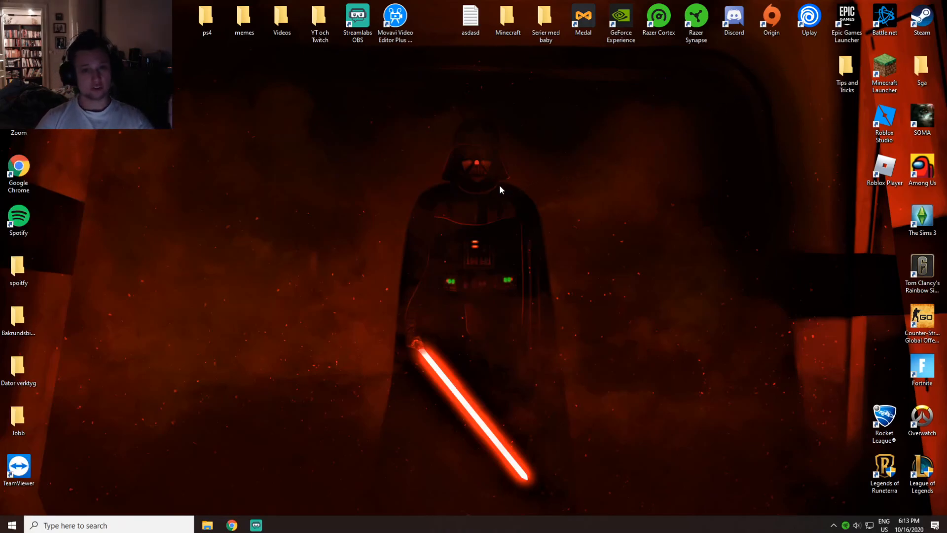
mouse_move(454, 181)
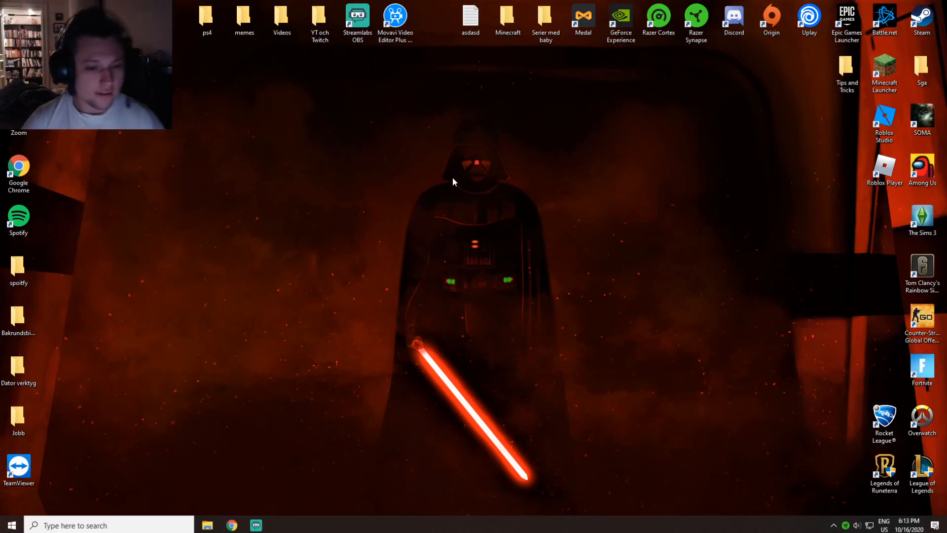